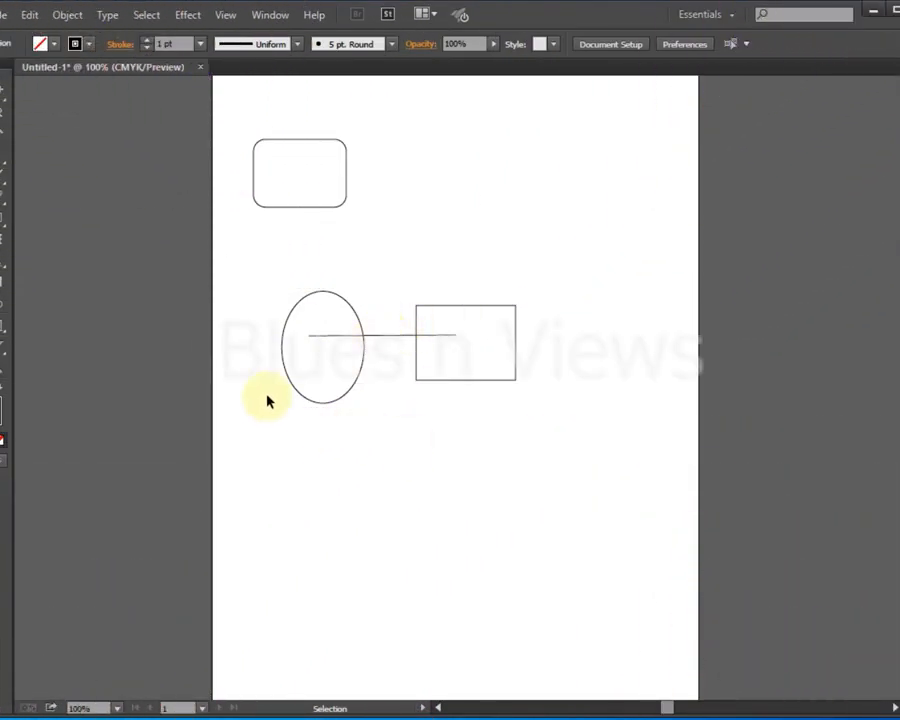
mouse_move(268, 400)
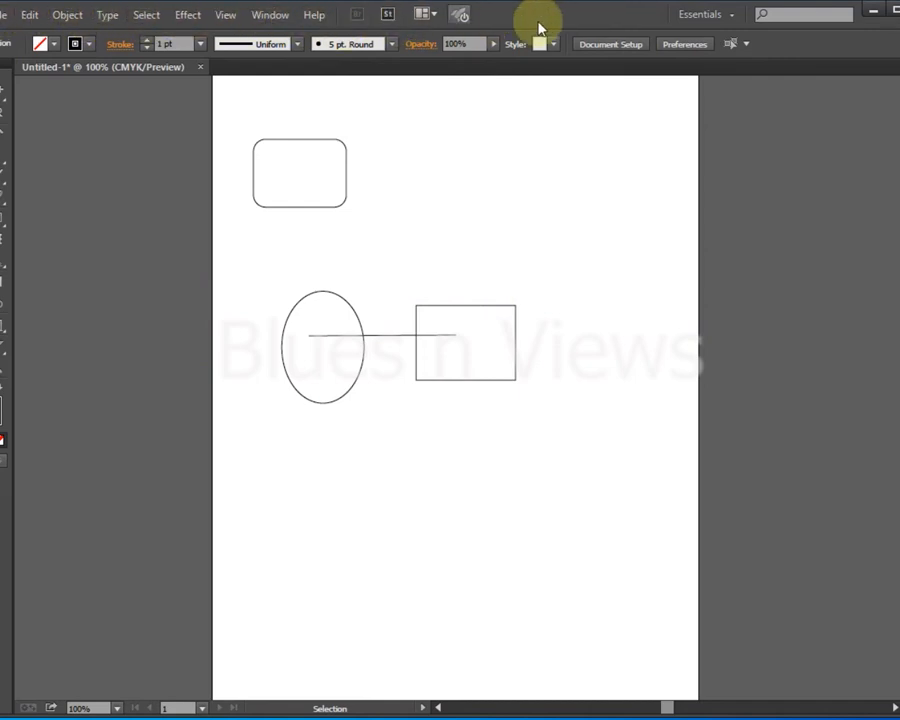
mouse_move(68, 96)
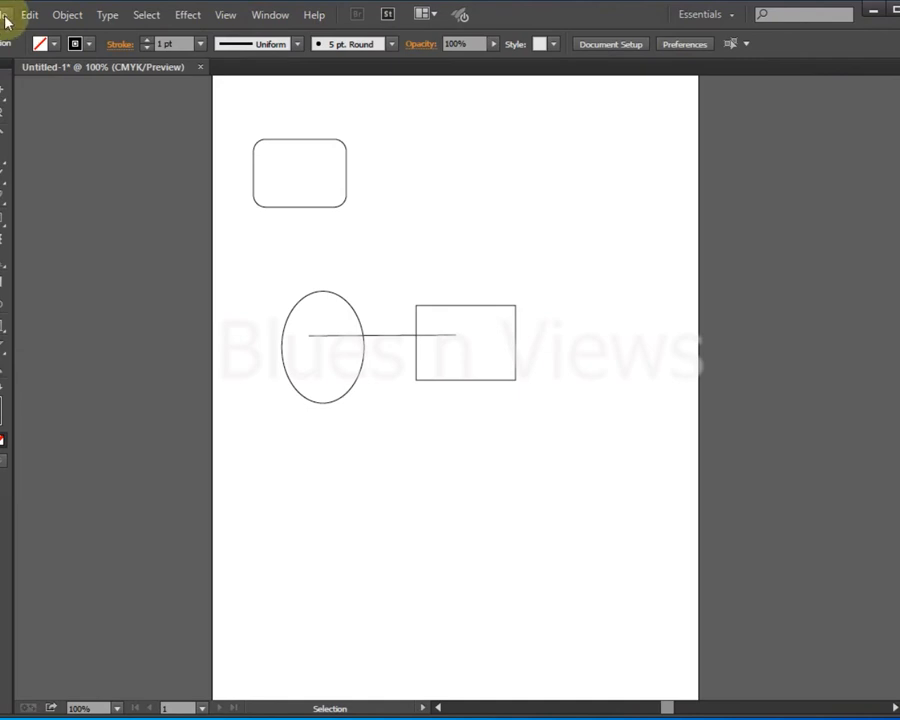
mouse_move(240, 700)
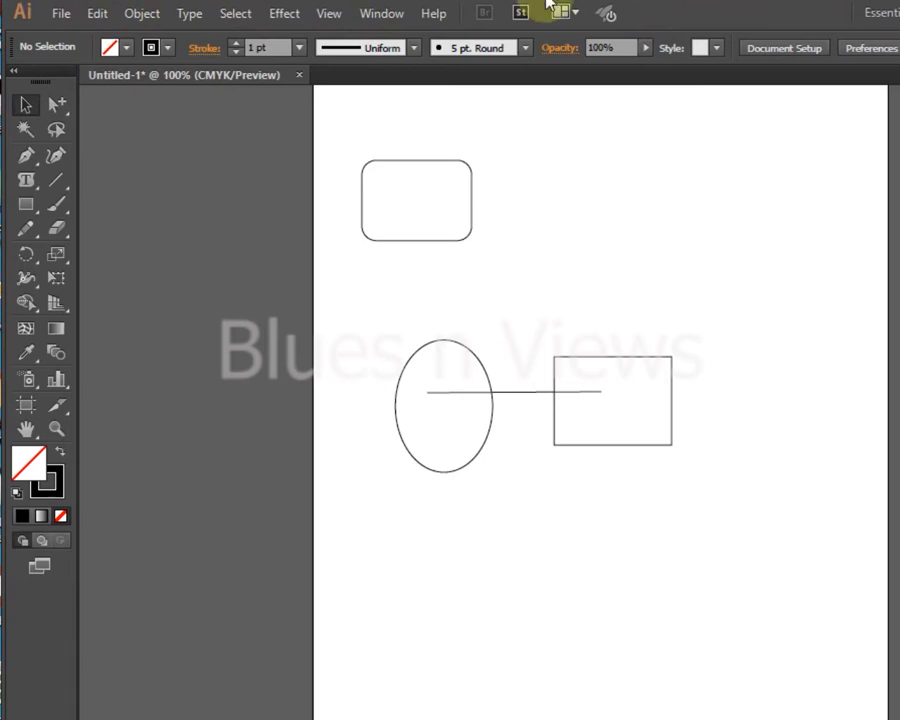
mouse_move(96, 14)
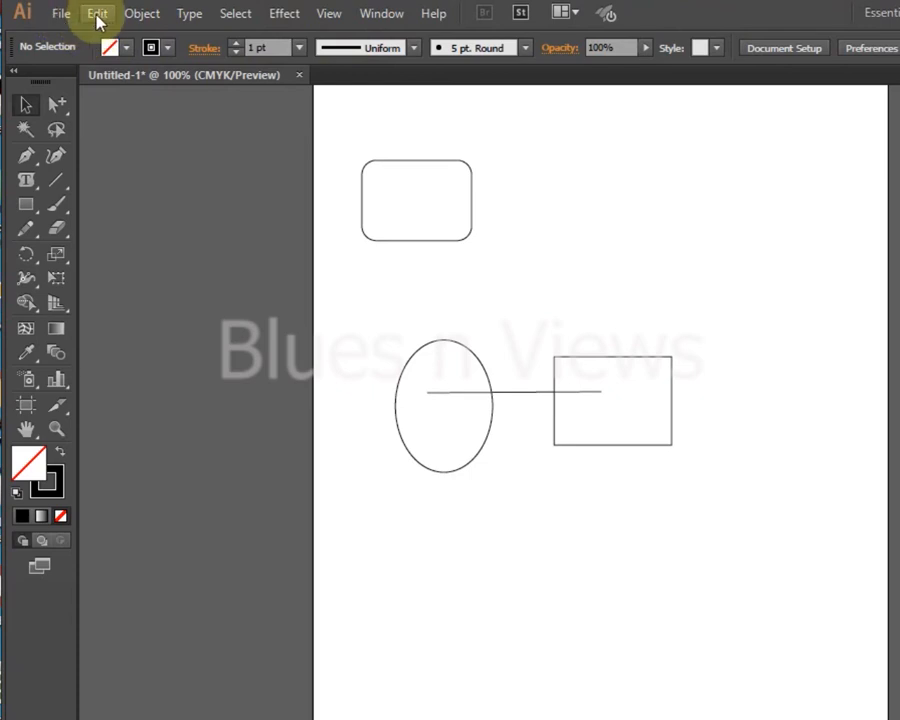
Browse the File, Edit, Object, Type and Effect menus without choosing a command
left_click(96, 12)
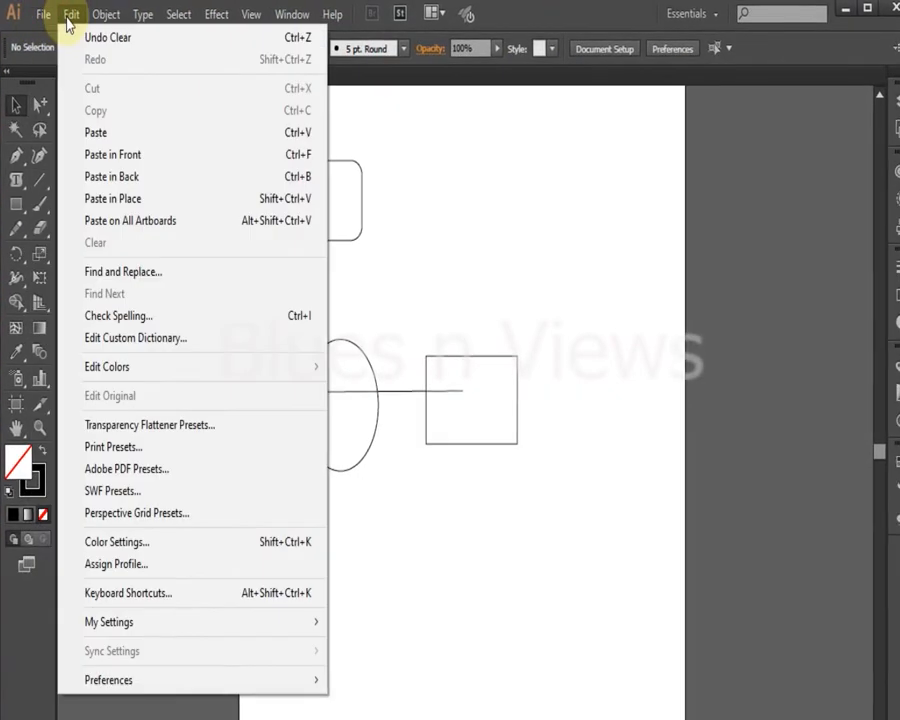
left_click(40, 14)
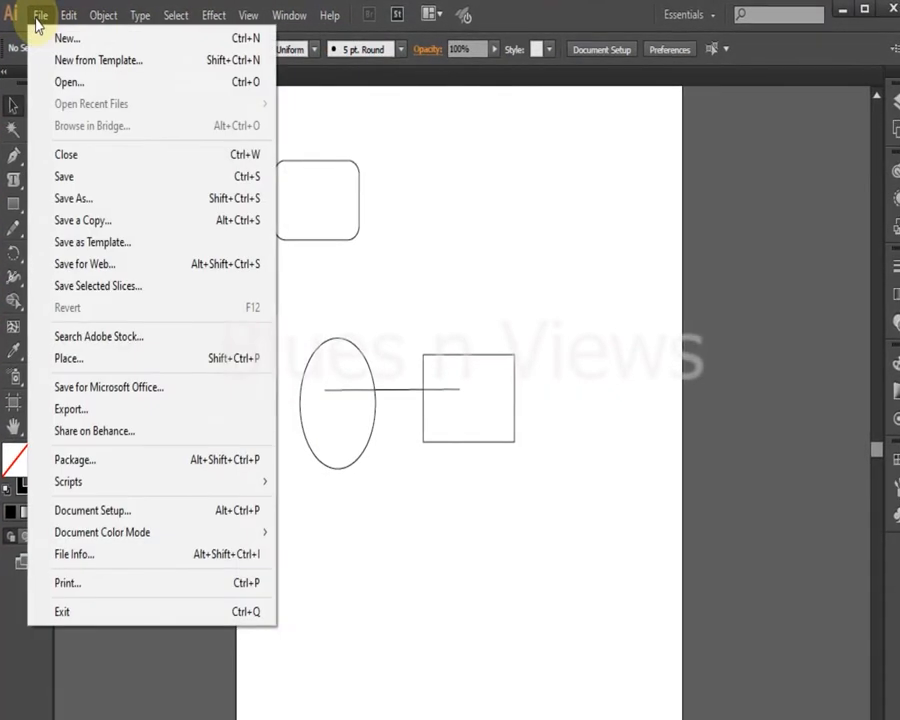
mouse_move(90, 508)
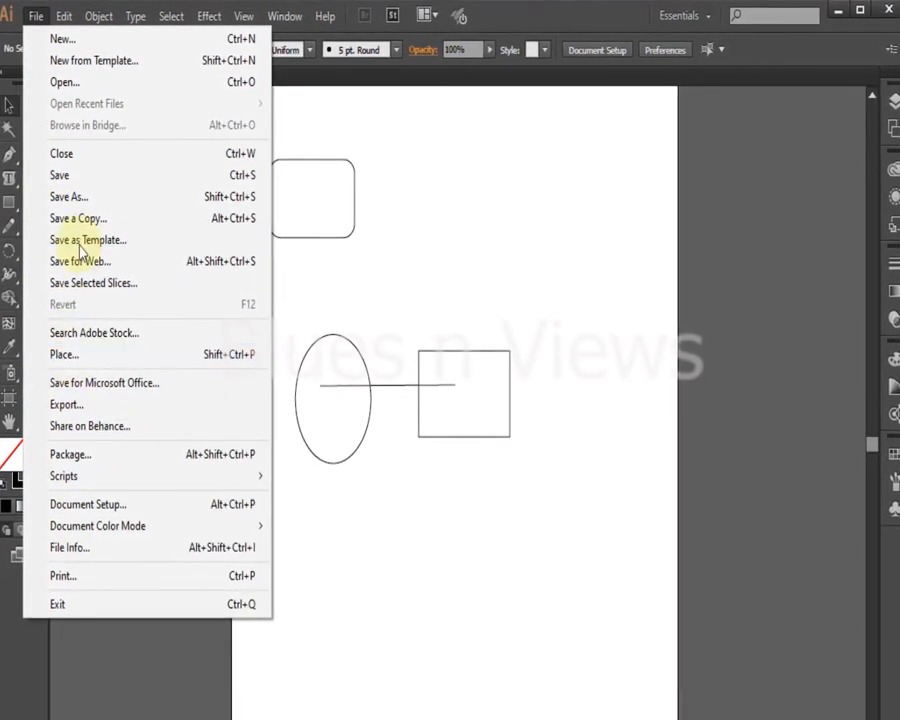
left_click(64, 16)
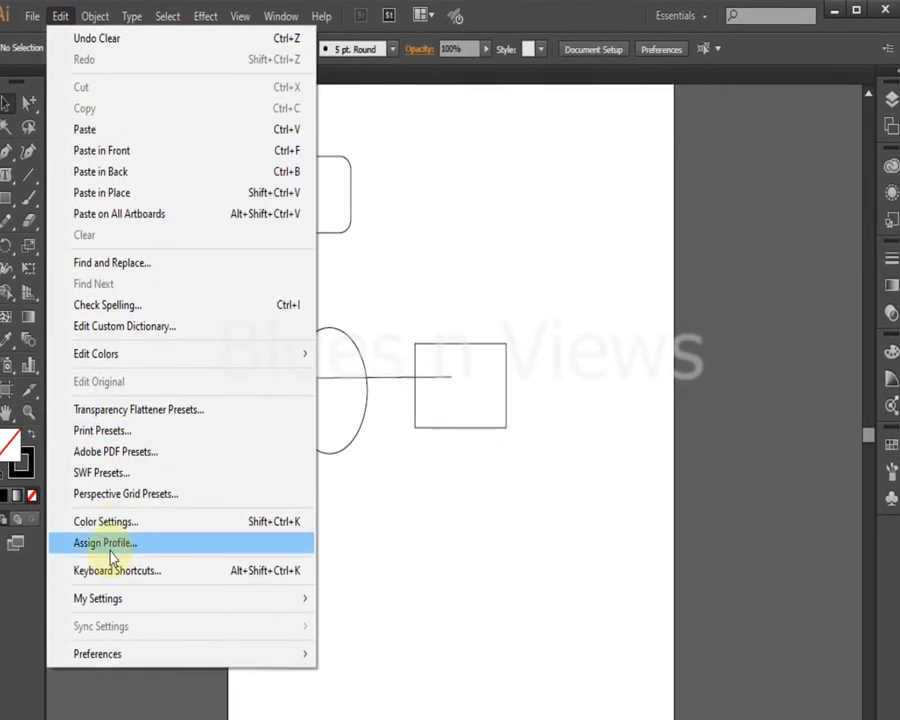
left_click(96, 16)
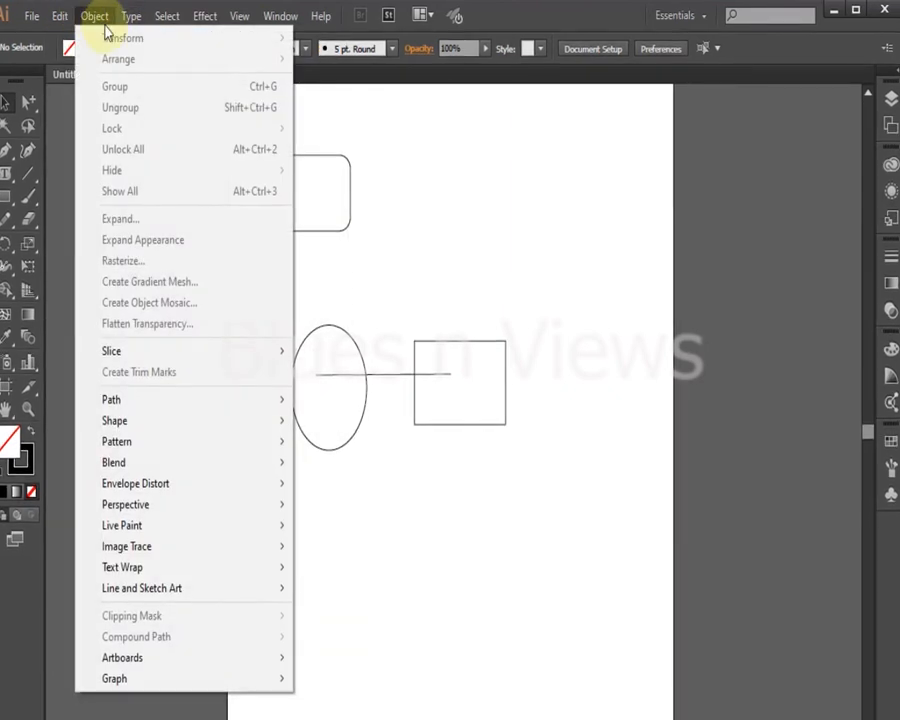
left_click(132, 16)
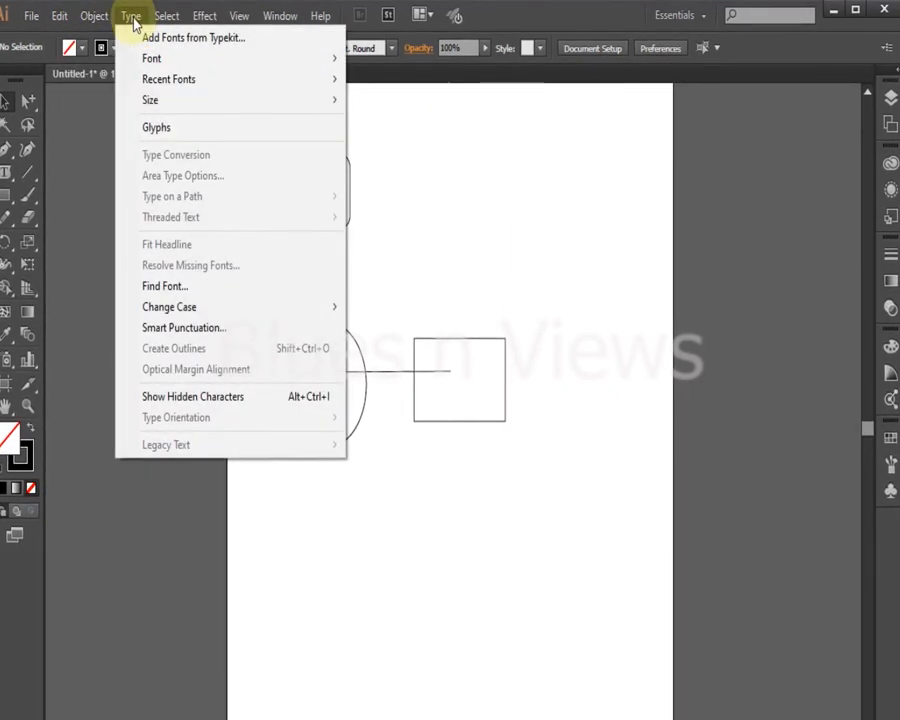
left_click(204, 16)
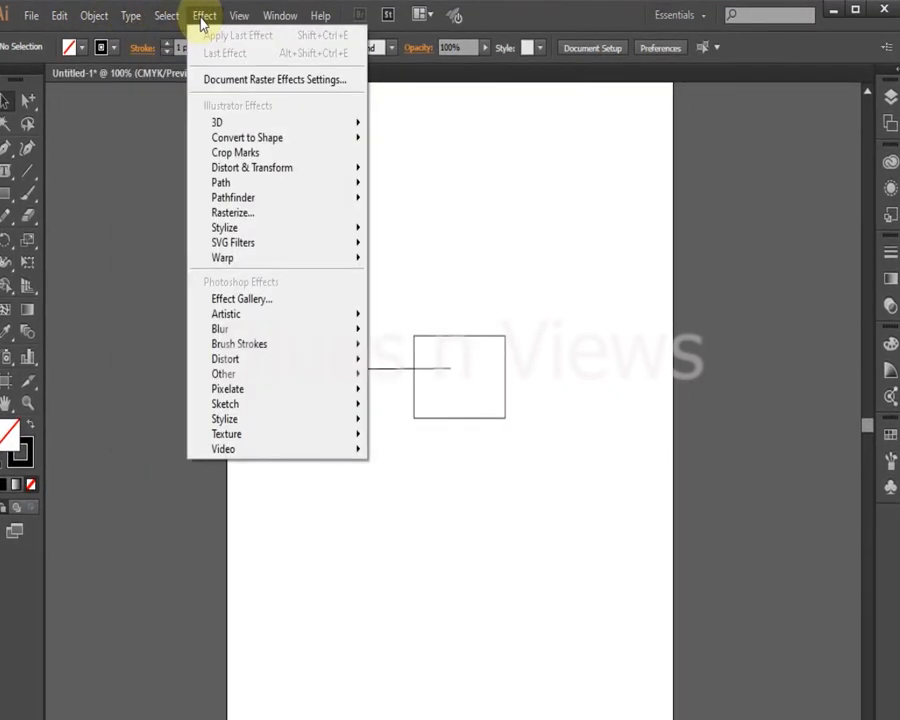
Browse the Window, Effect and Object menus again, then close the menu
left_click(280, 16)
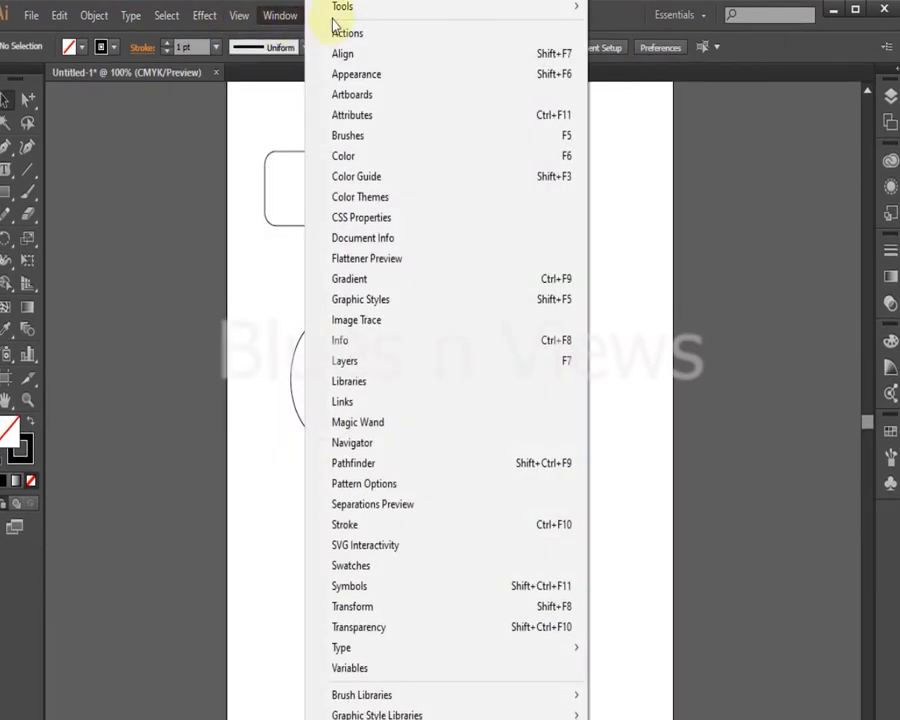
left_click(204, 16)
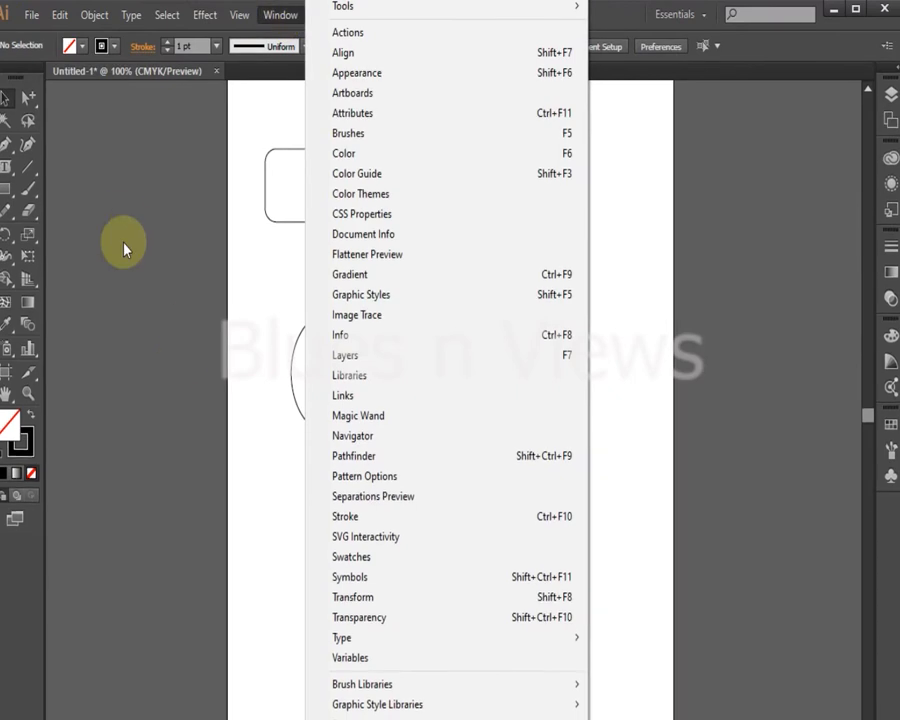
left_click(94, 14)
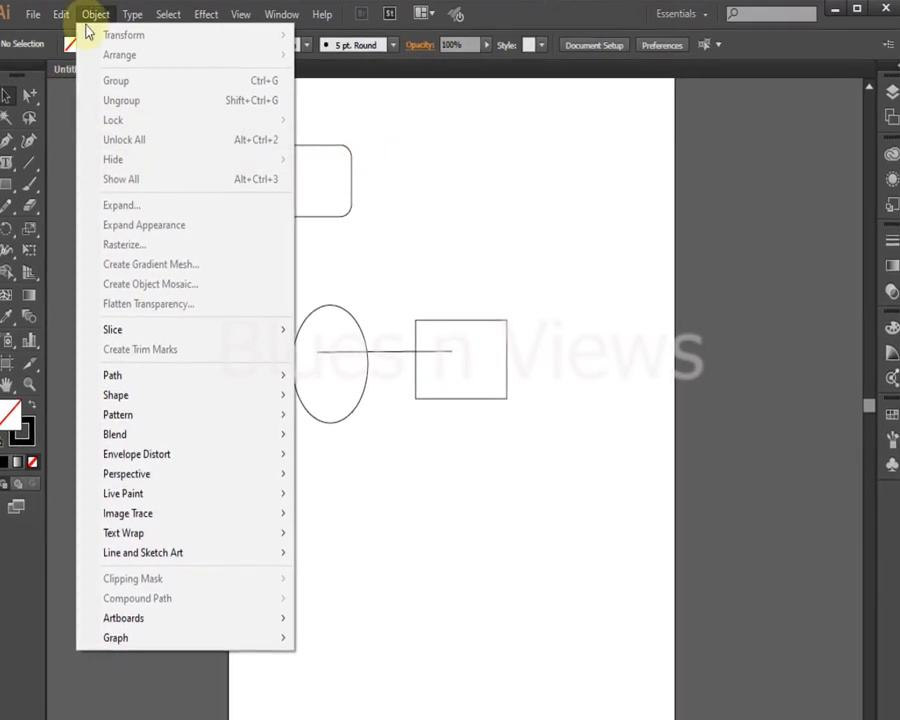
left_click(96, 12)
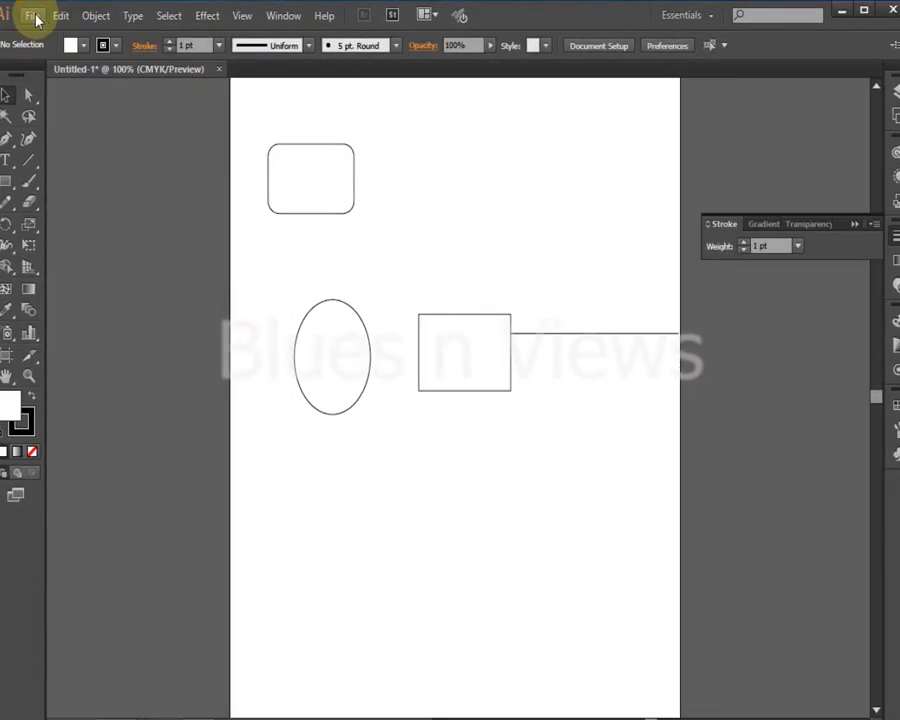
left_click(96, 16)
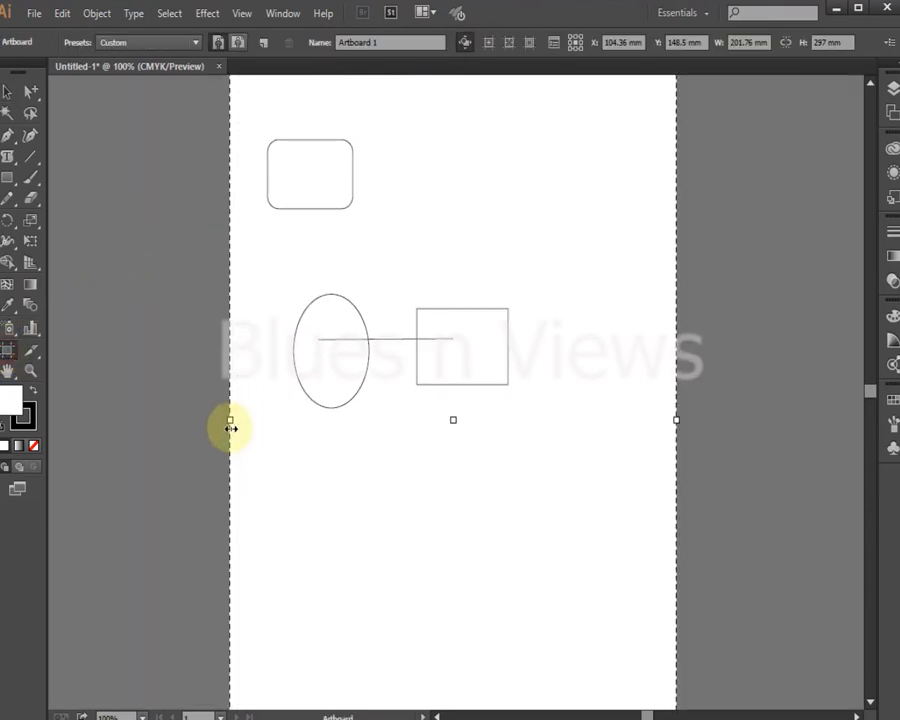
mouse_move(870, 30)
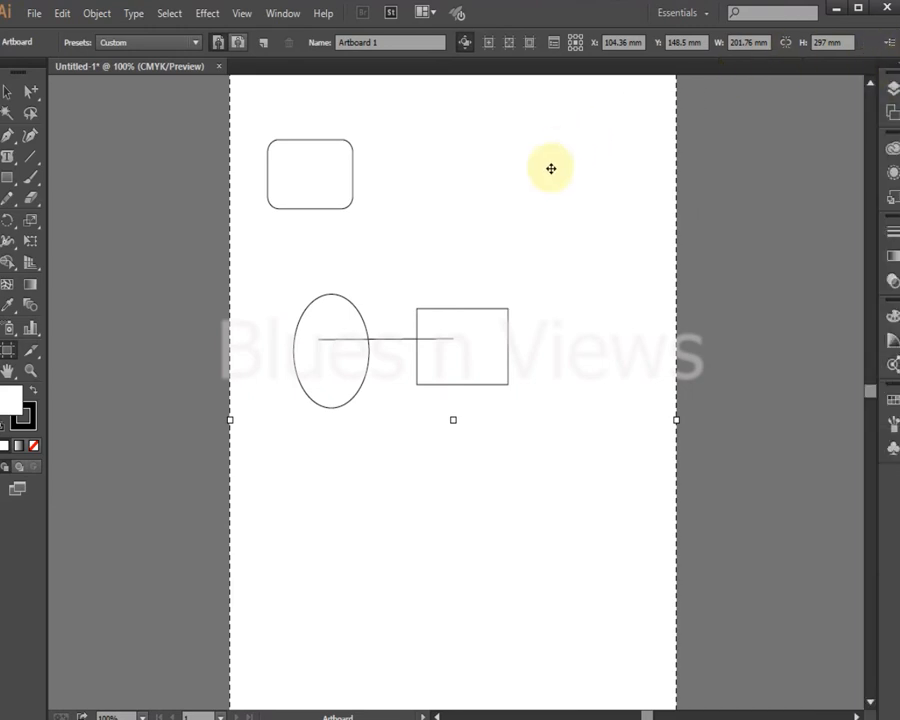
mouse_move(220, 270)
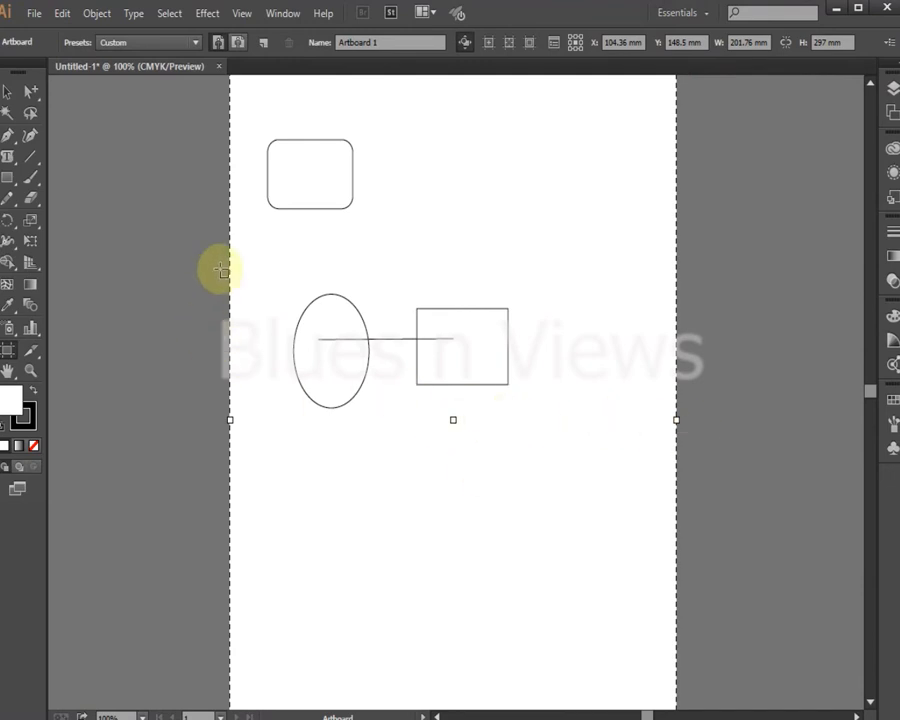
mouse_move(122, 420)
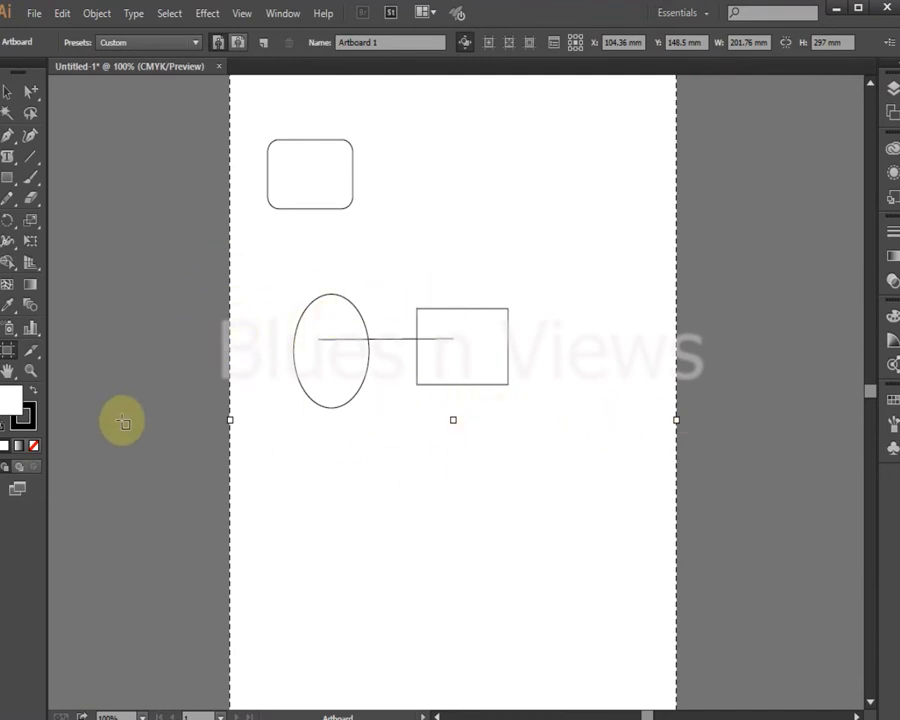
mouse_move(136, 700)
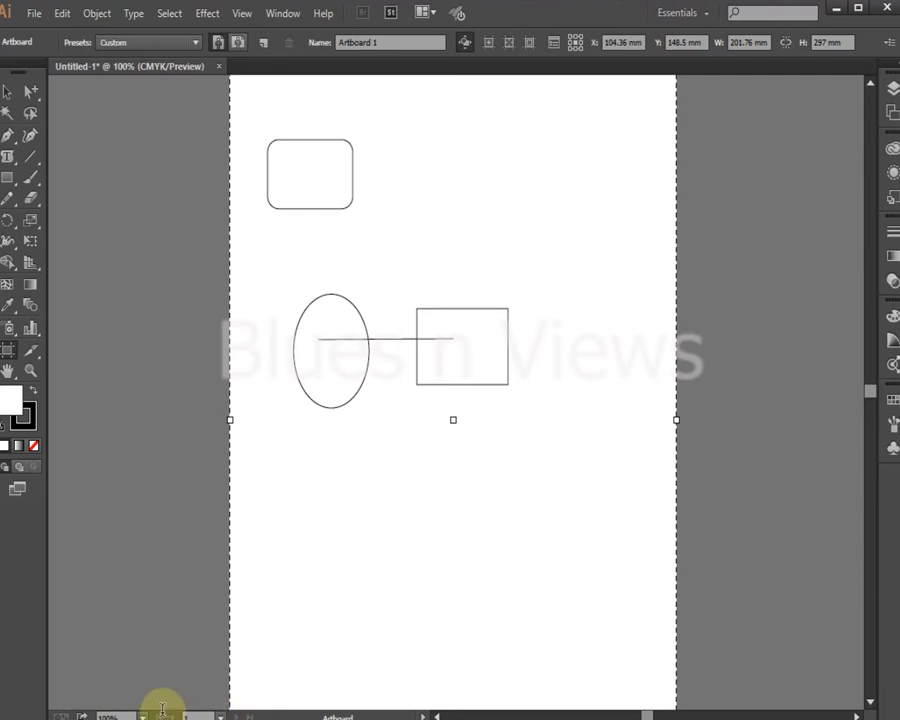
mouse_move(892, 404)
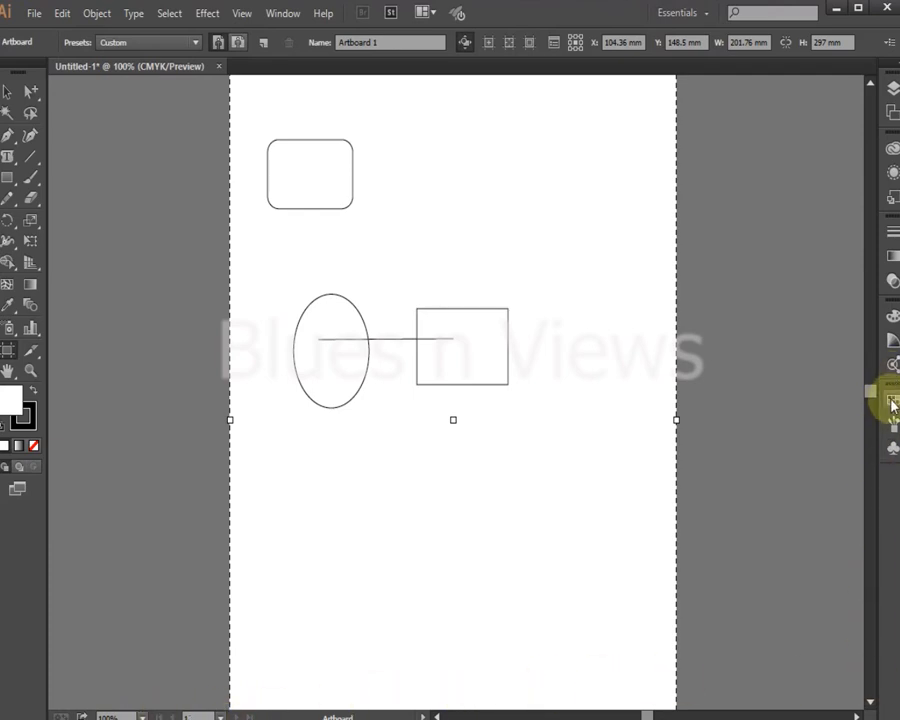
mouse_move(358, 664)
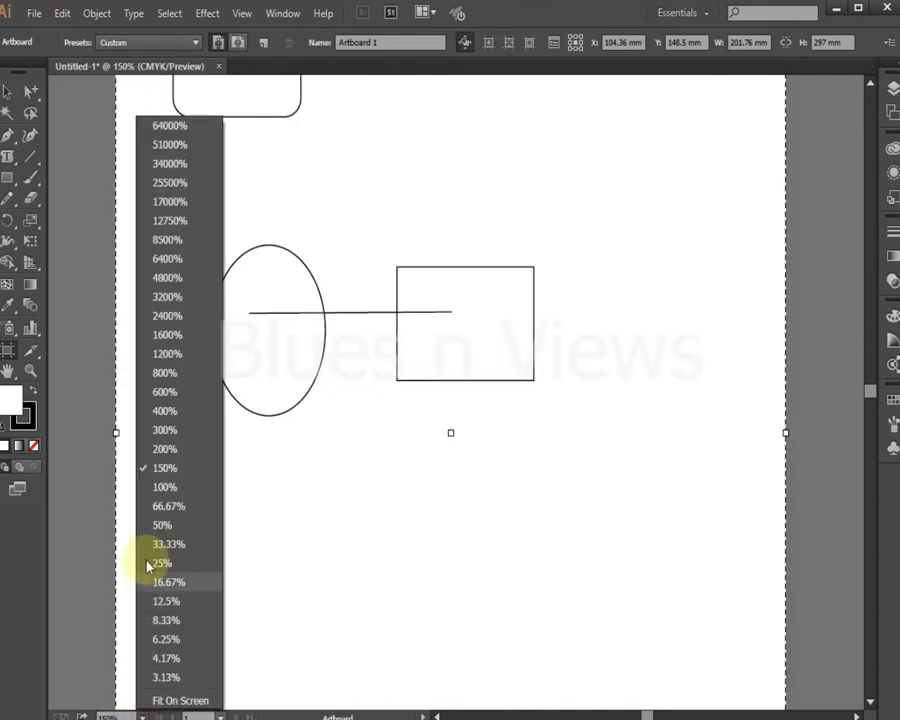
left_click(164, 488)
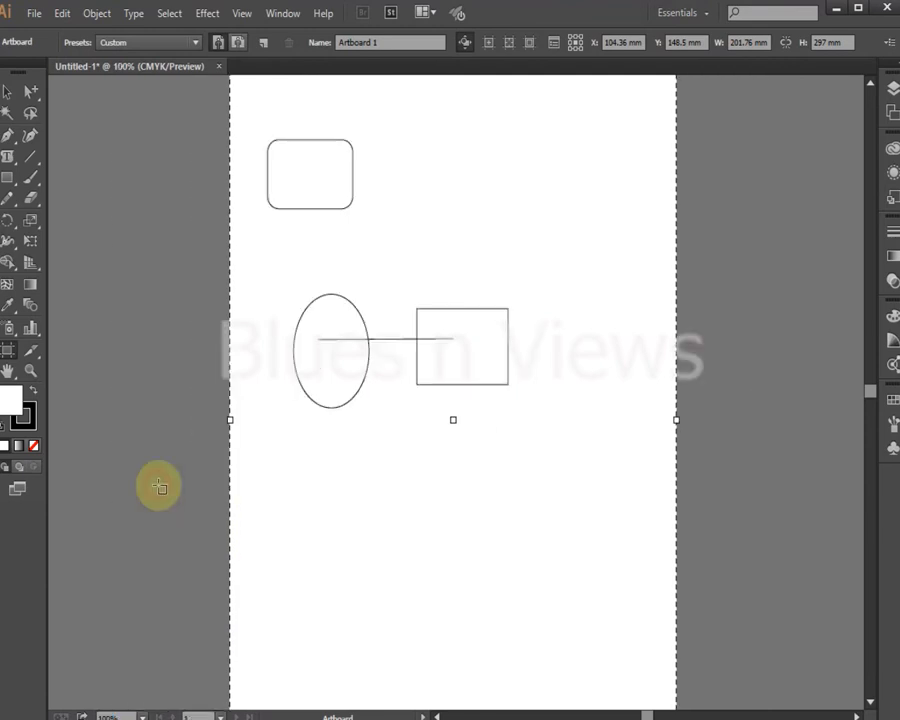
left_click(114, 716)
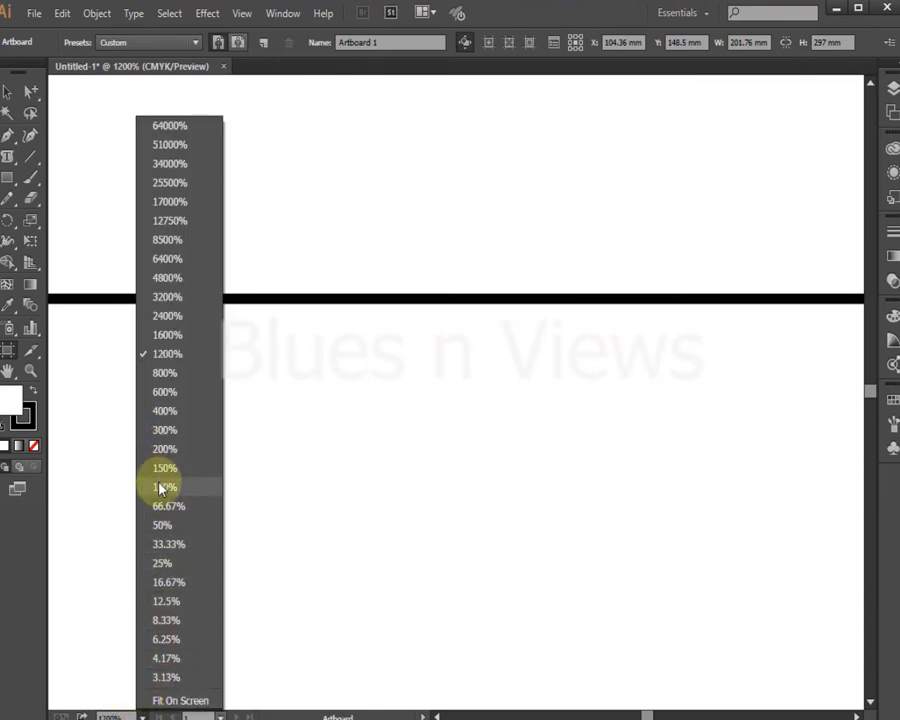
left_click(162, 488)
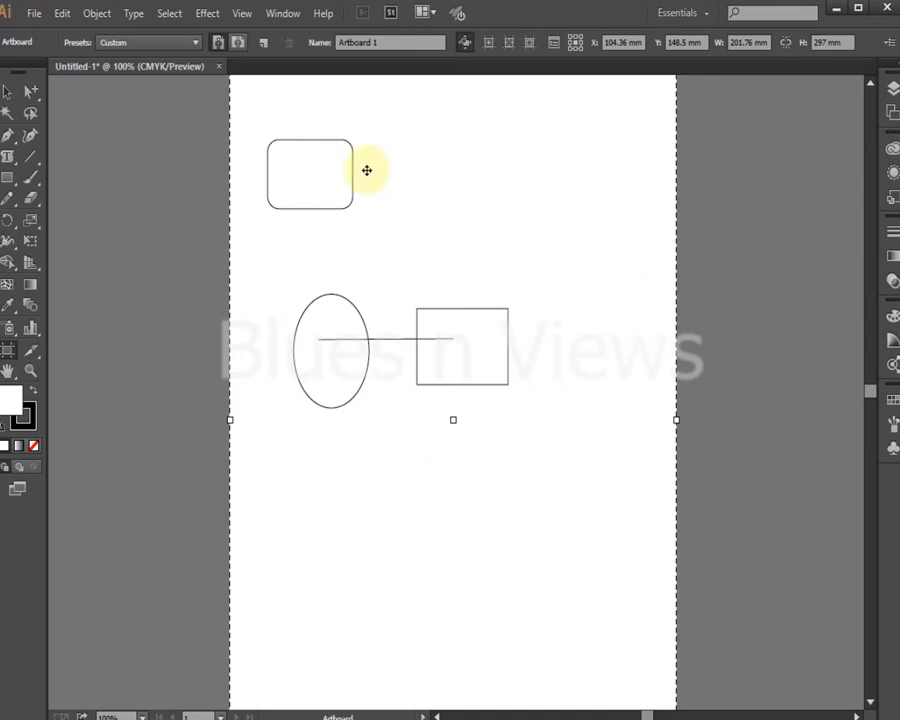
mouse_move(536, 200)
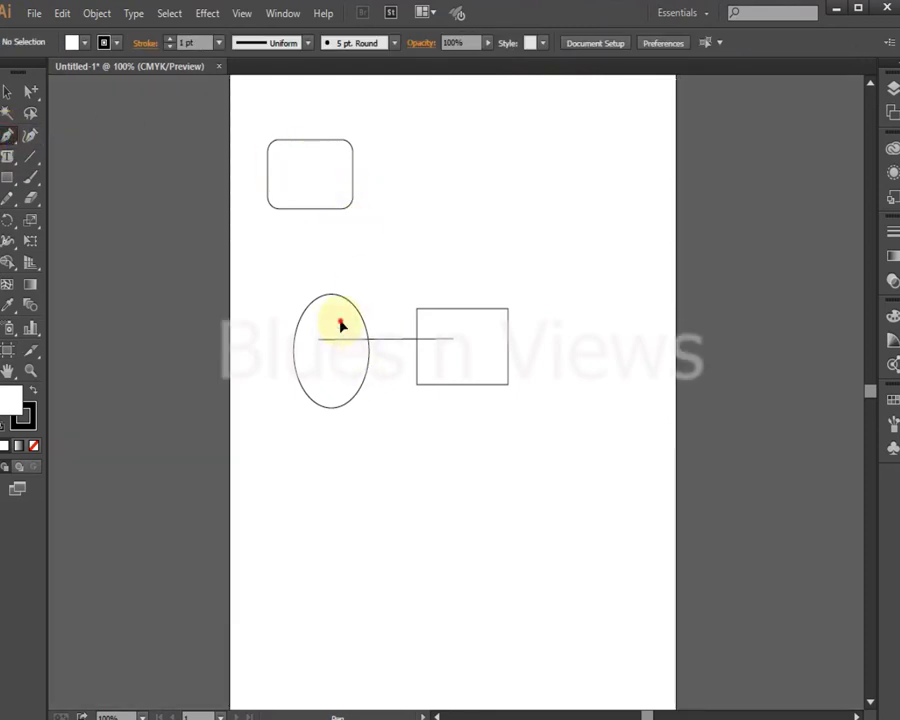
Try adding an anchor point inside the ellipse and dismiss the resulting warning
left_click(336, 324)
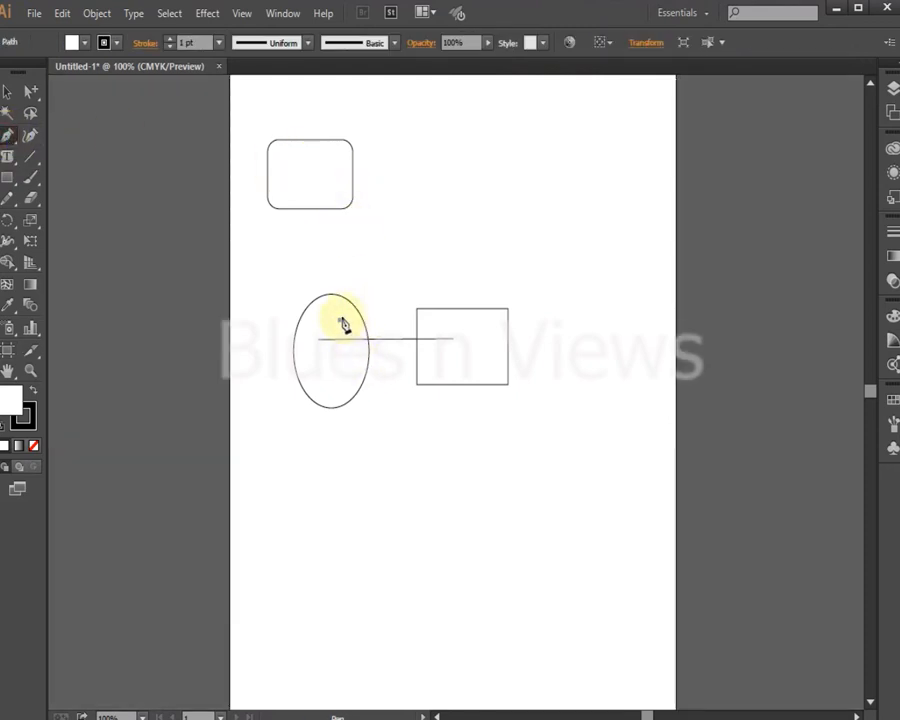
left_click(344, 324)
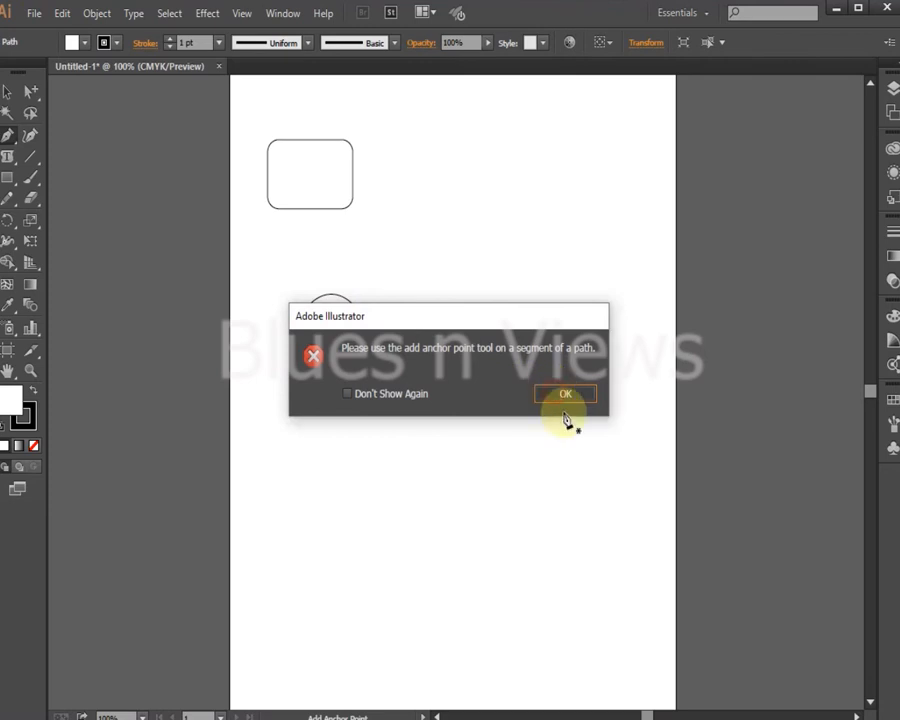
left_click(564, 392)
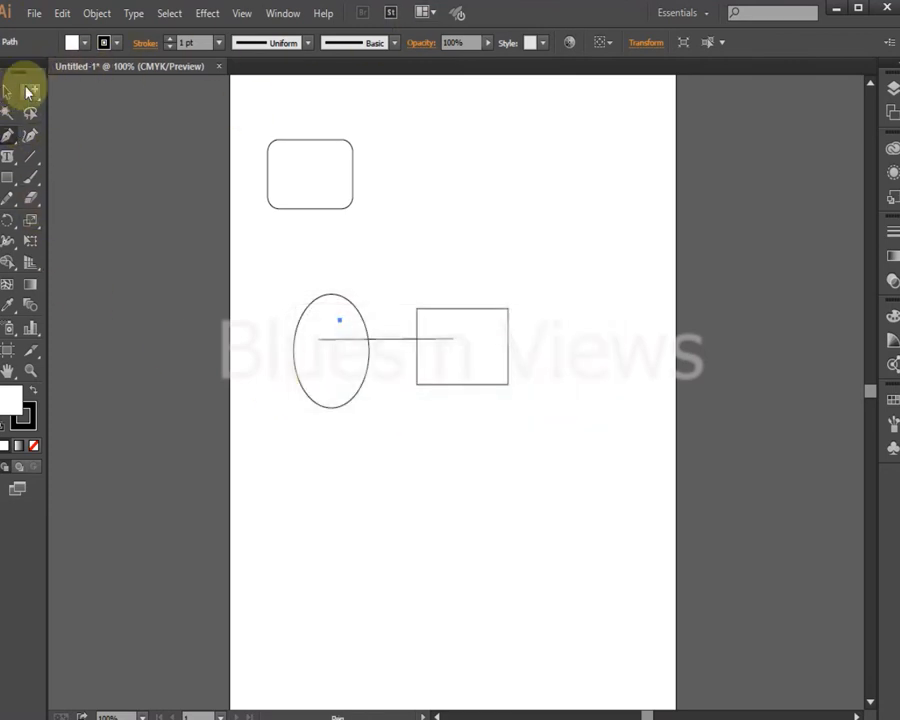
mouse_move(28, 262)
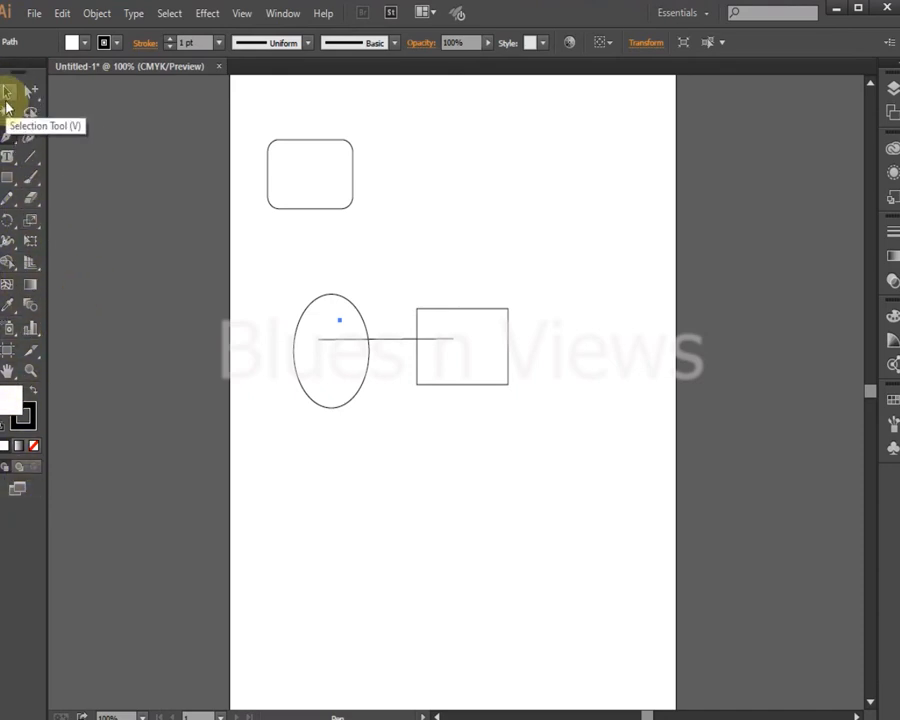
mouse_move(12, 96)
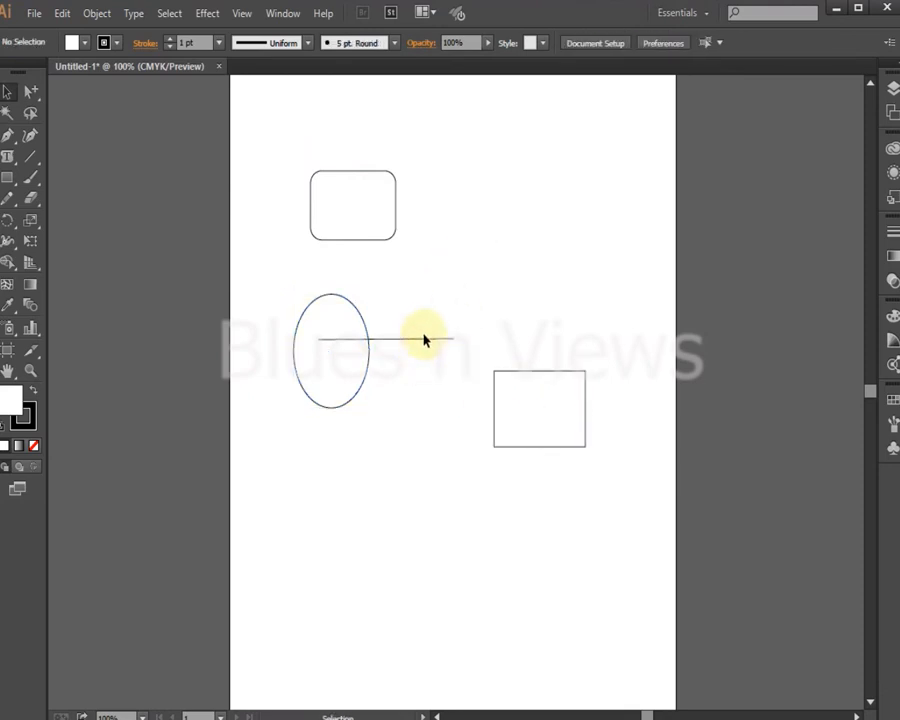
Select the horizontal line beside the ellipse
left_click(424, 340)
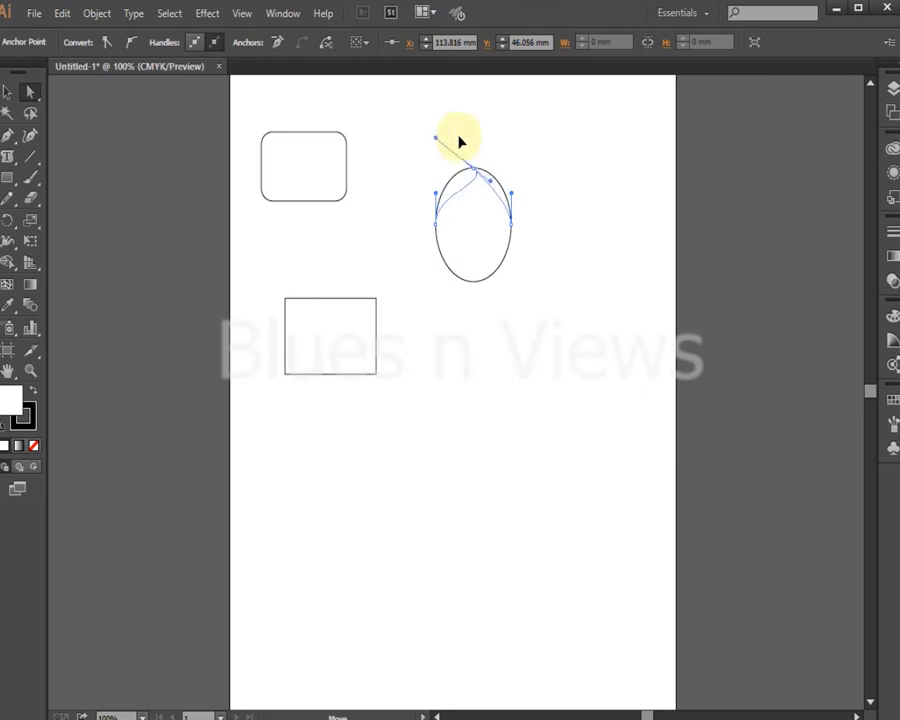
Bend the path's anchors into a curved jug body beneath the ellipse and deselect it
left_click_drag(436, 136, 476, 156)
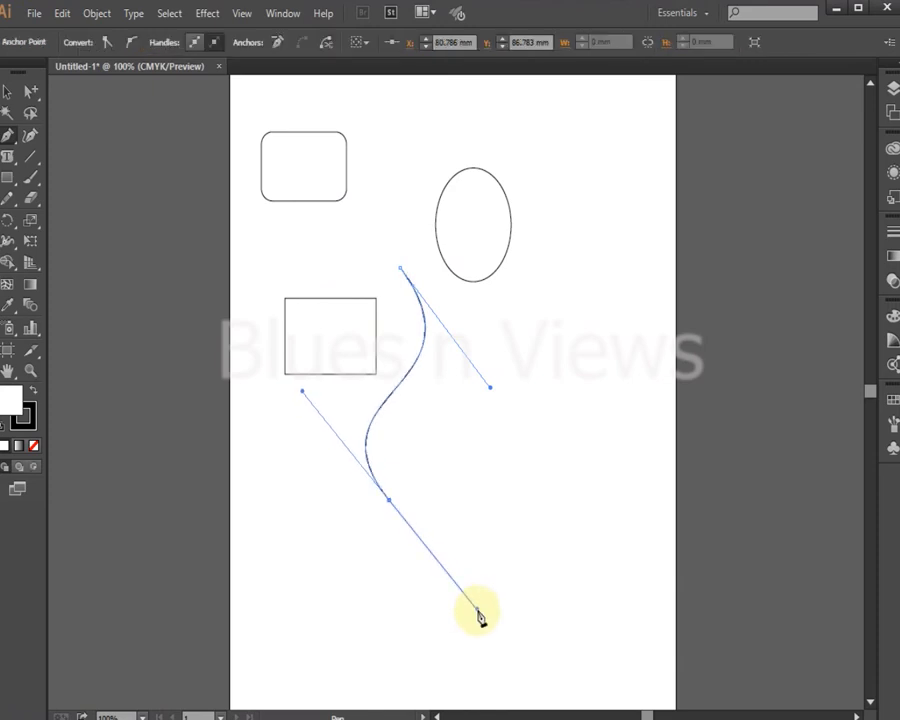
left_click_drag(476, 612, 564, 362)
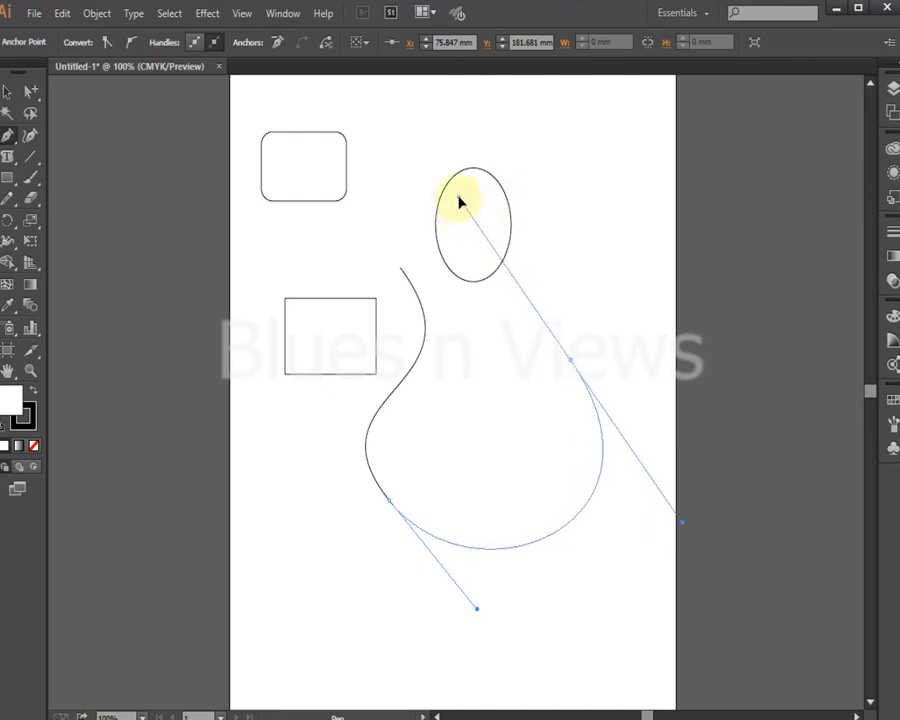
left_click_drag(460, 200, 600, 240)
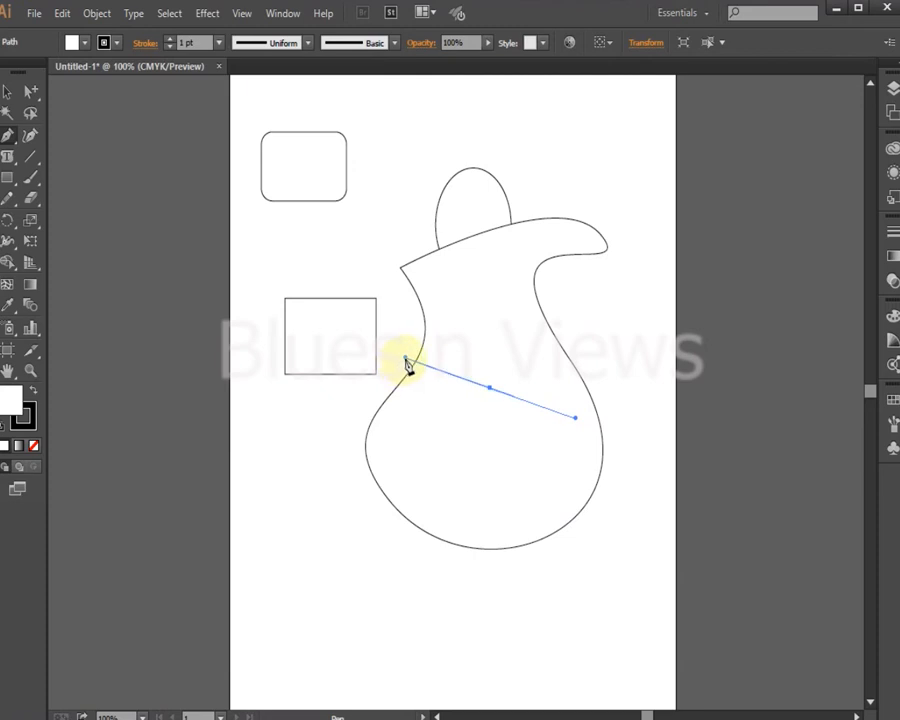
left_click(490, 388)
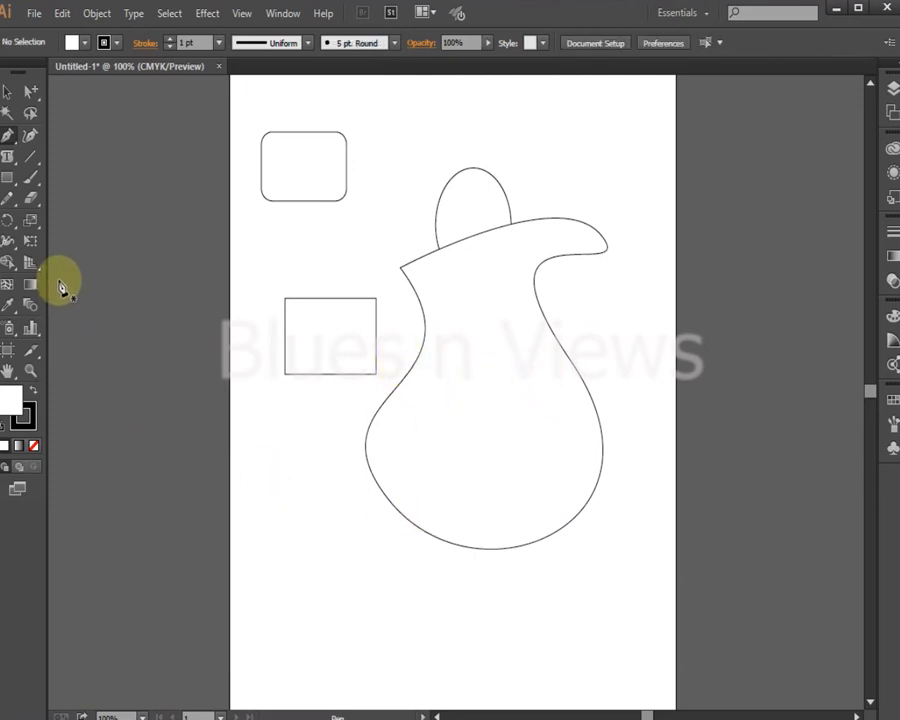
mouse_move(444, 100)
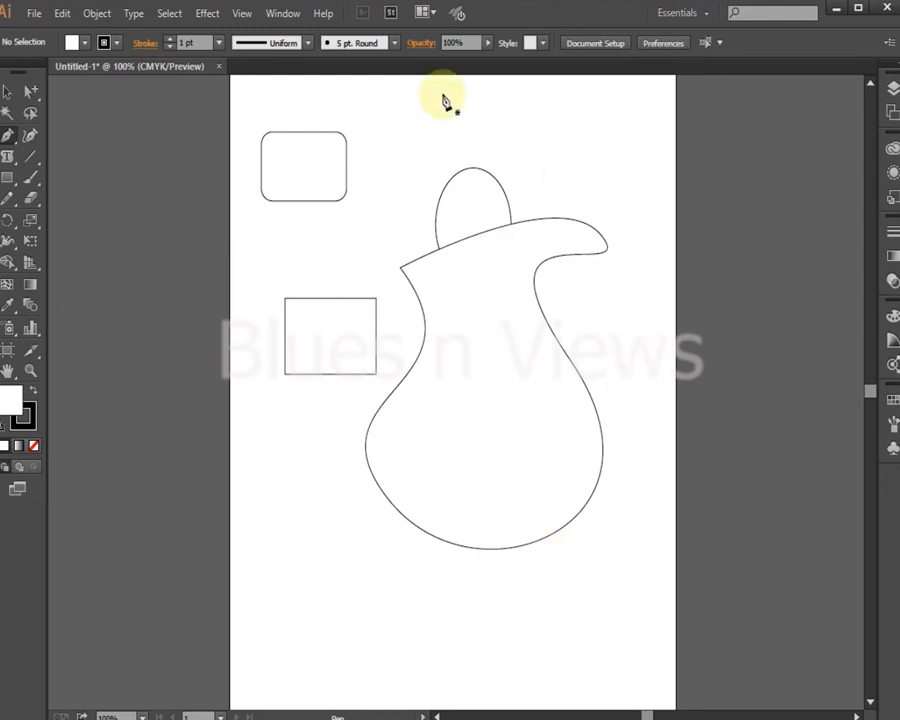
mouse_move(8, 140)
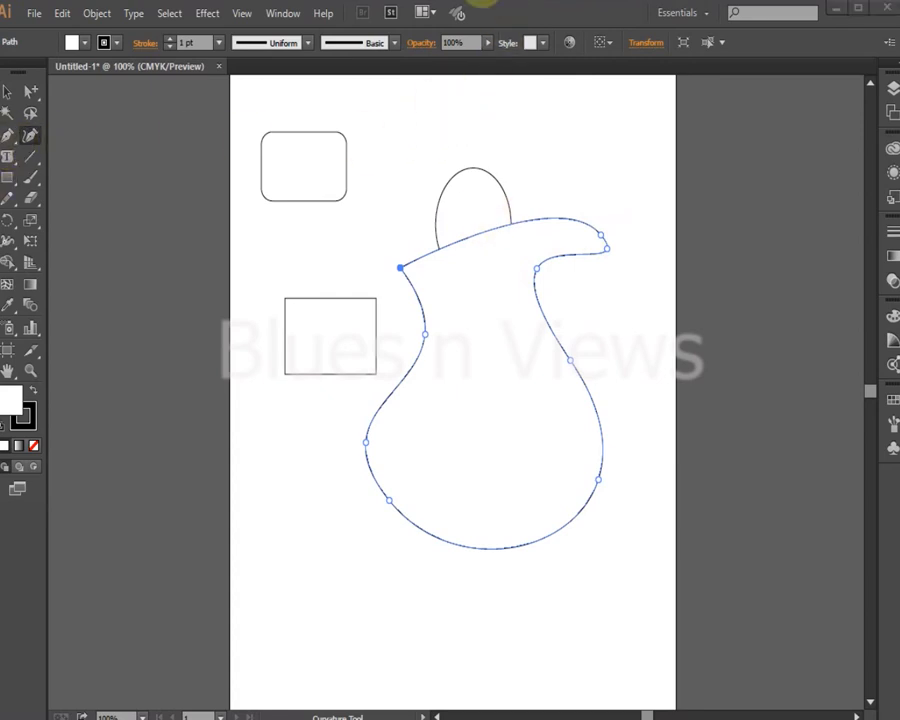
Add an anchor on the jug's upper edge, try deleting a point, and dismiss the warning
left_click(8, 136)
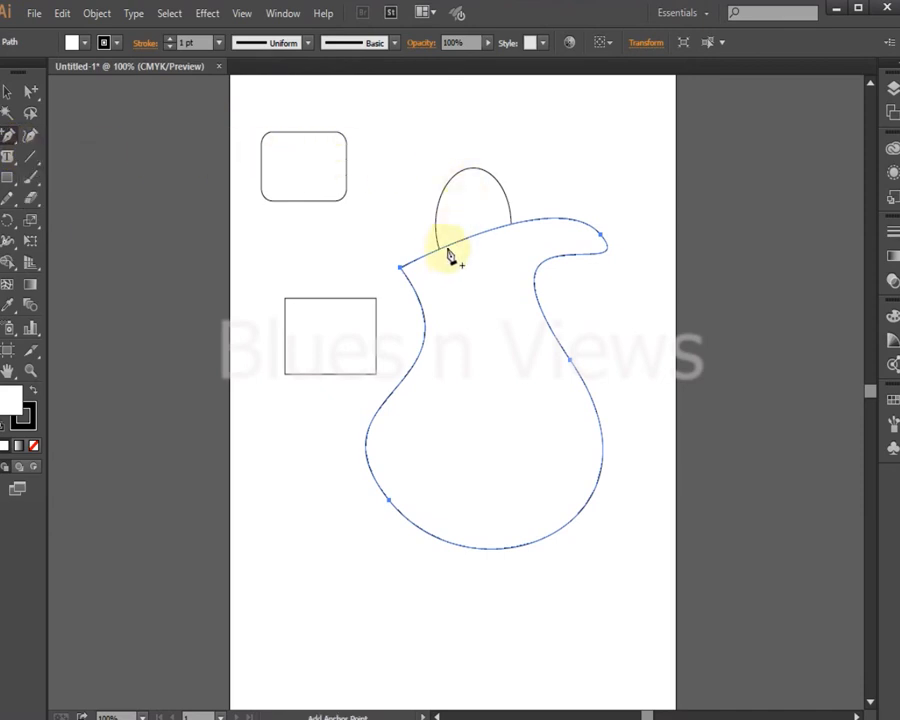
mouse_move(496, 236)
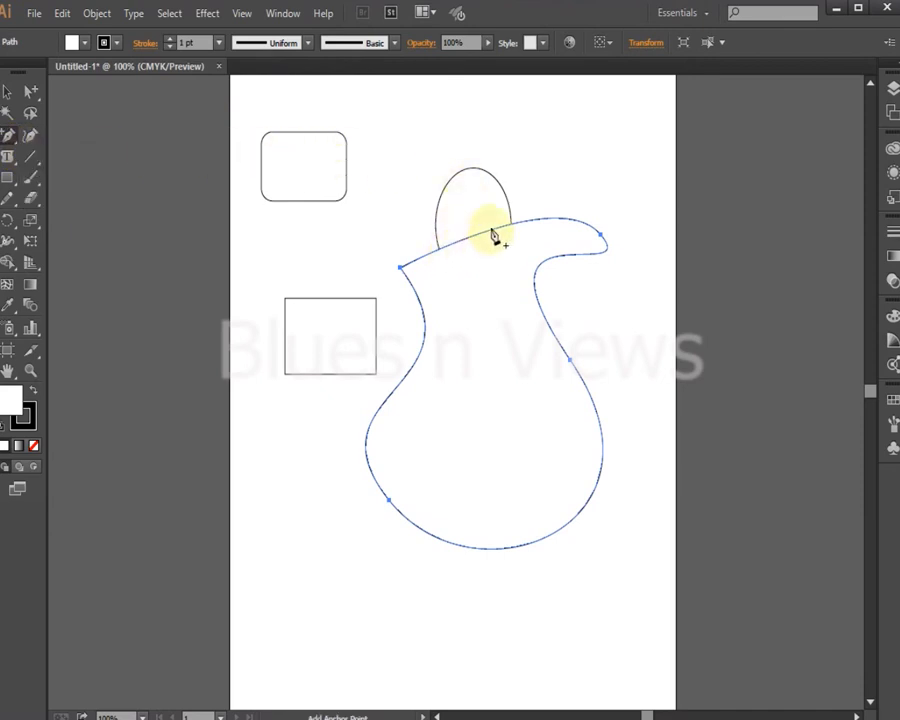
left_click(480, 236)
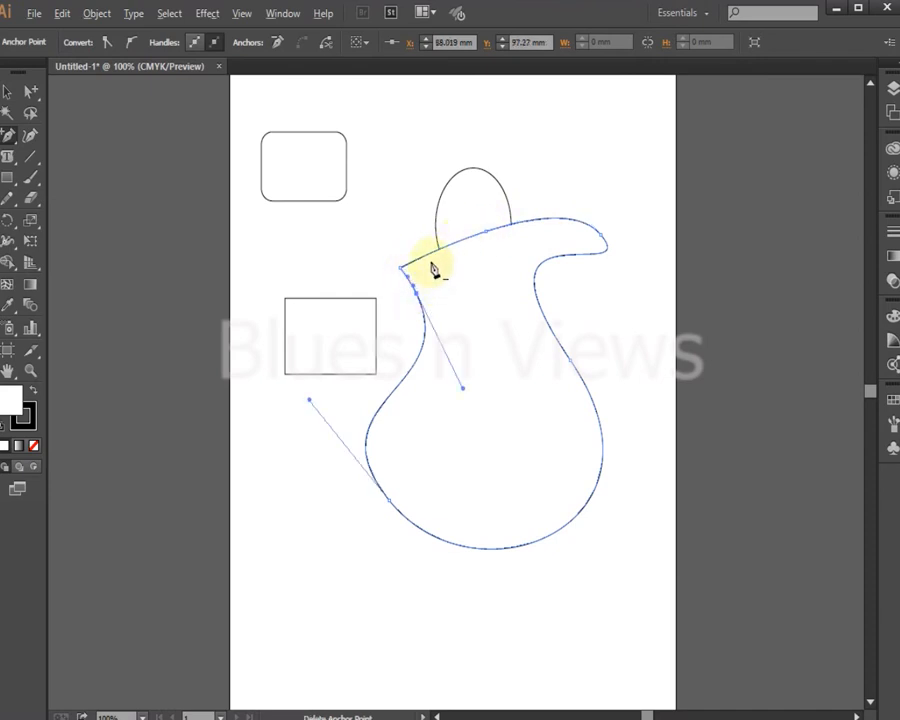
left_click(436, 270)
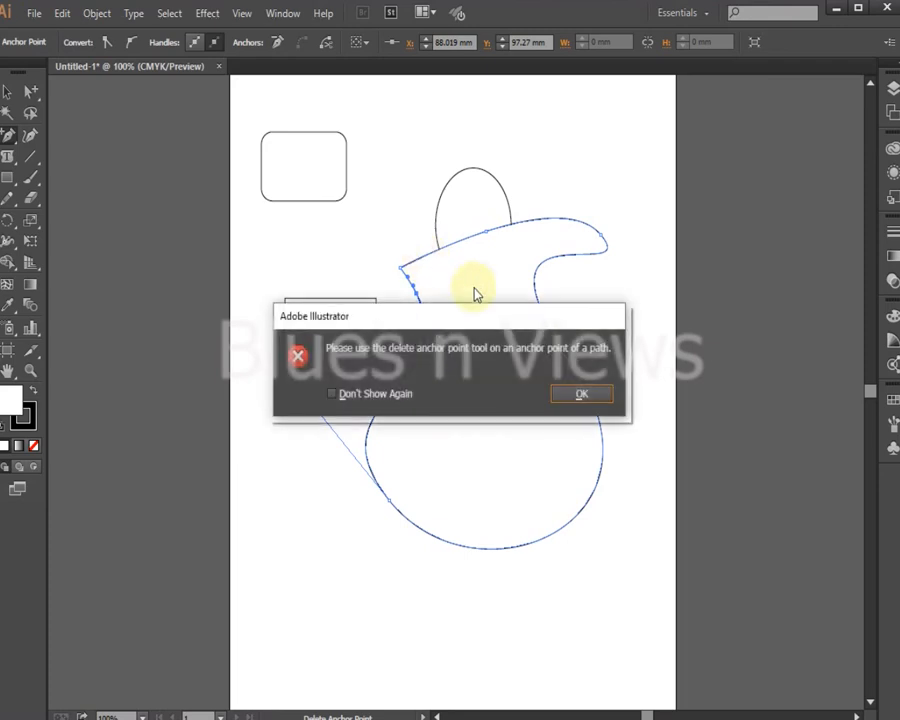
mouse_move(400, 370)
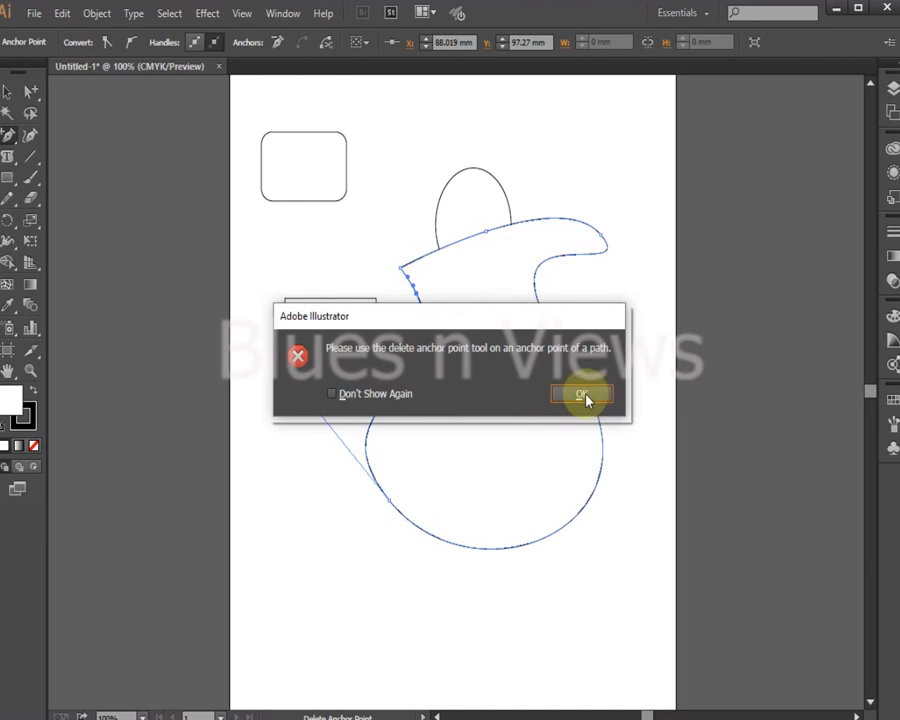
left_click(582, 392)
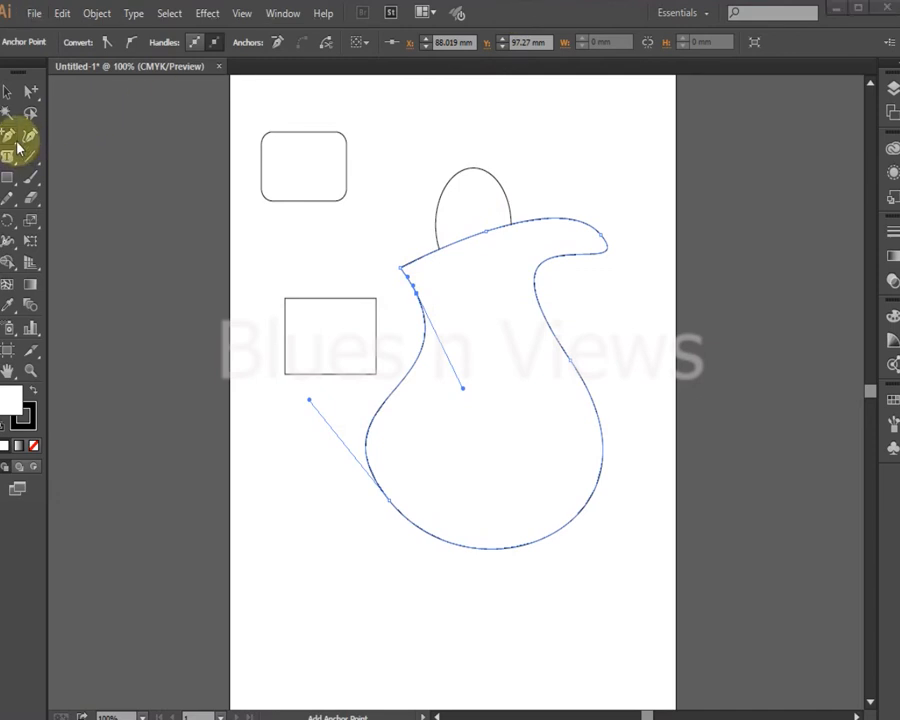
Try placing area text inside the jug outline and dismiss the text-inside-path warning
left_click(8, 148)
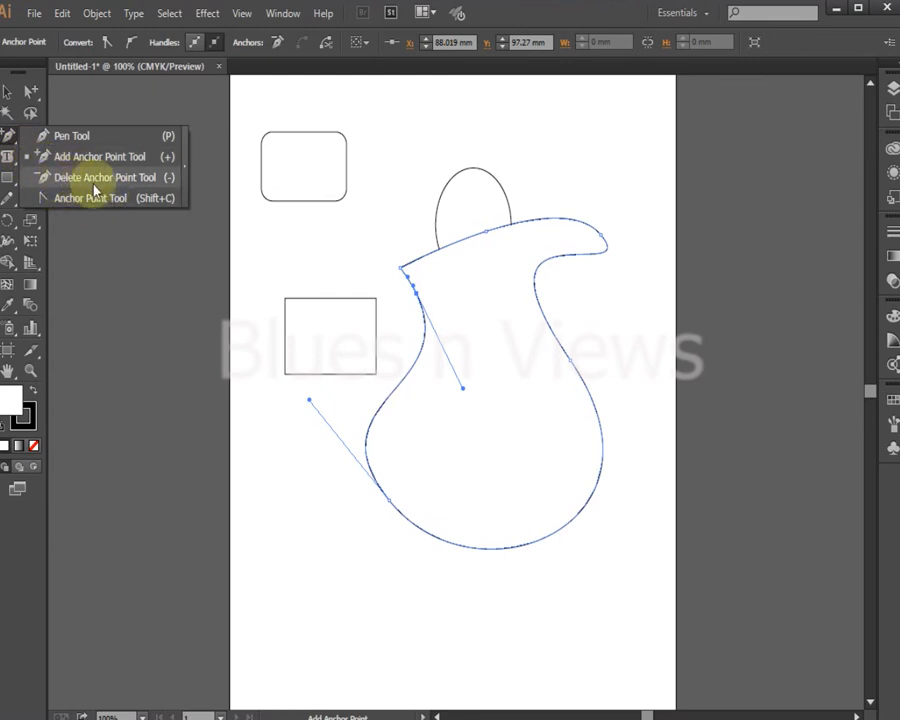
mouse_move(108, 178)
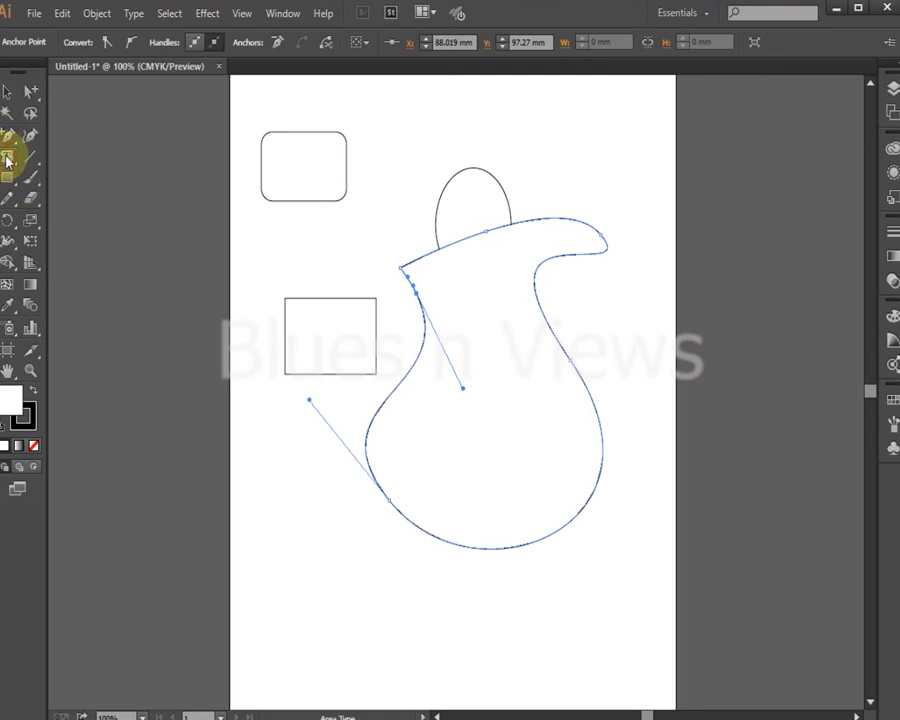
left_click(8, 156)
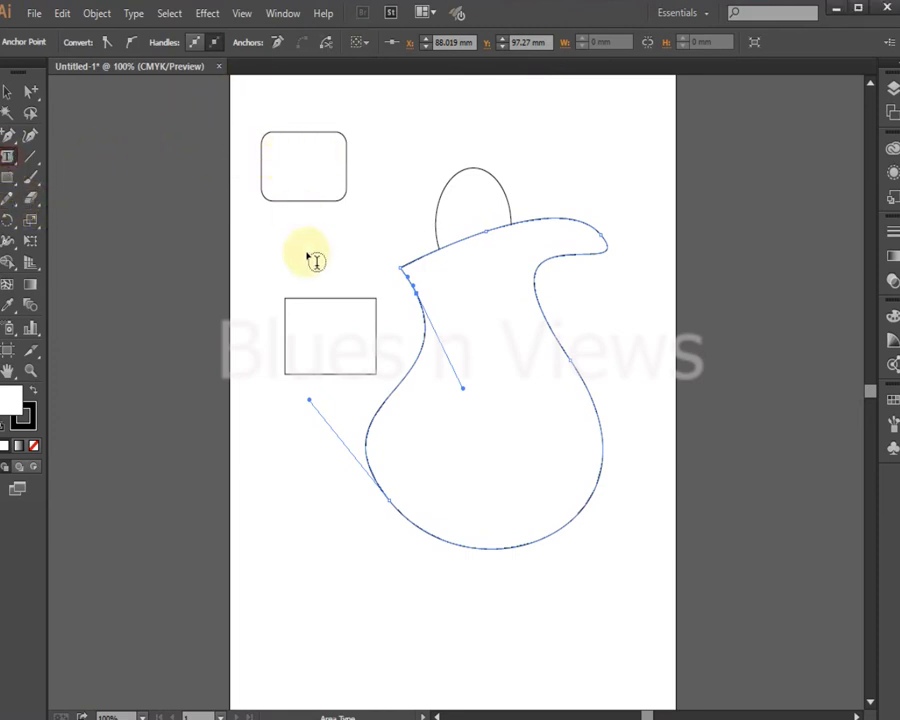
left_click(316, 258)
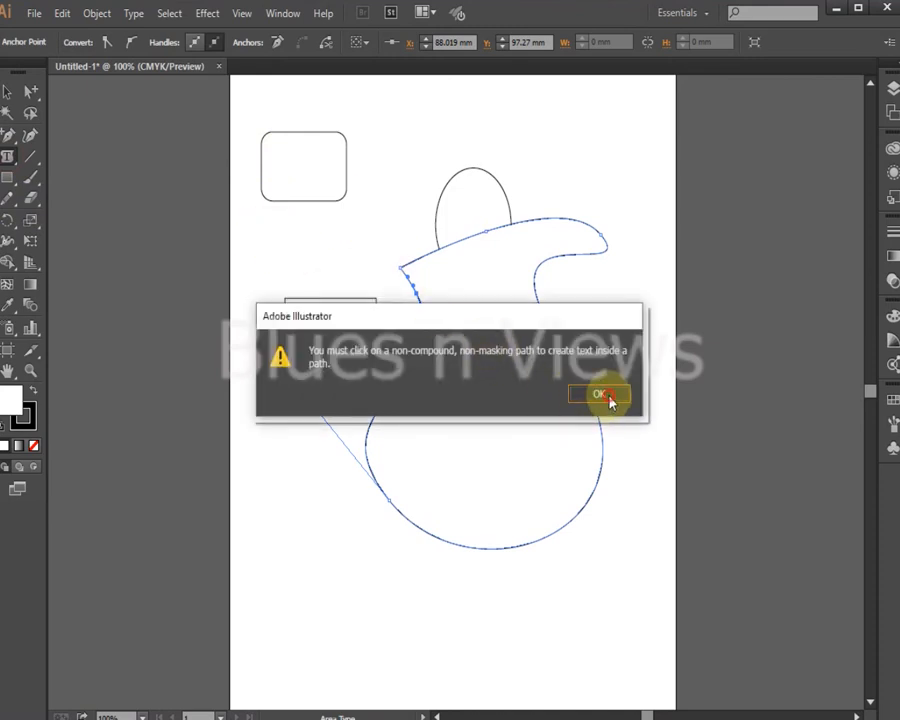
left_click(598, 392)
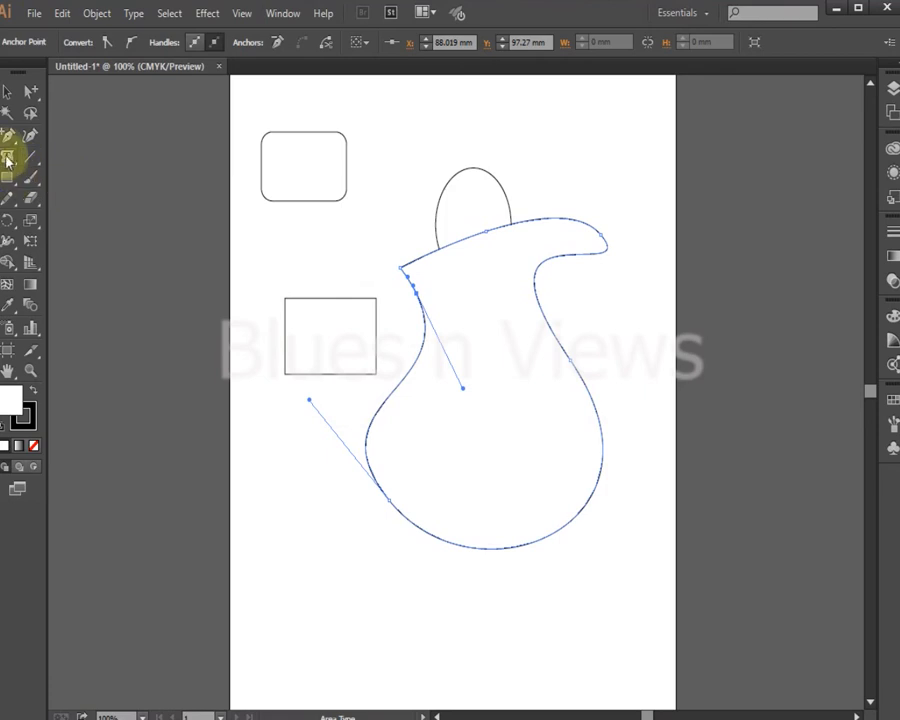
mouse_move(10, 160)
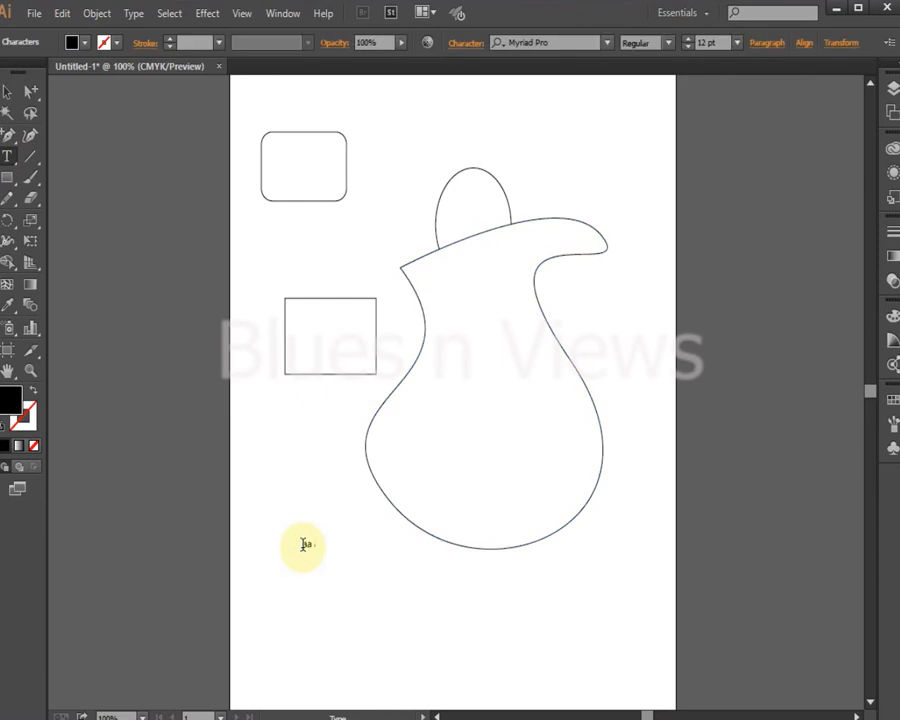
Enter point text 'aasasashahad', try Area Type on a shape and dismiss the warning
type("aasasashahad")
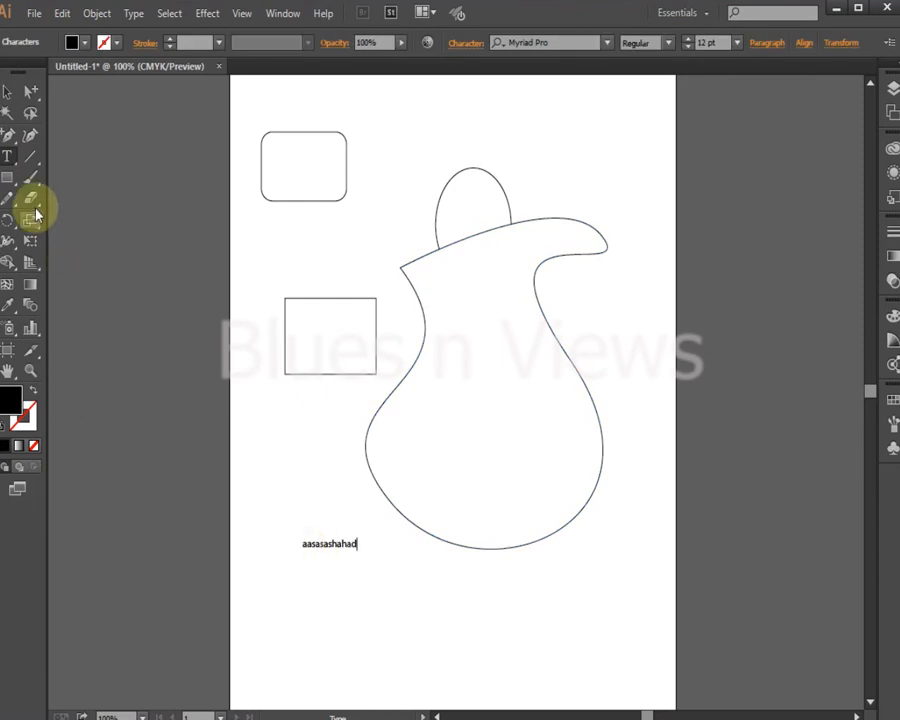
left_click(8, 156)
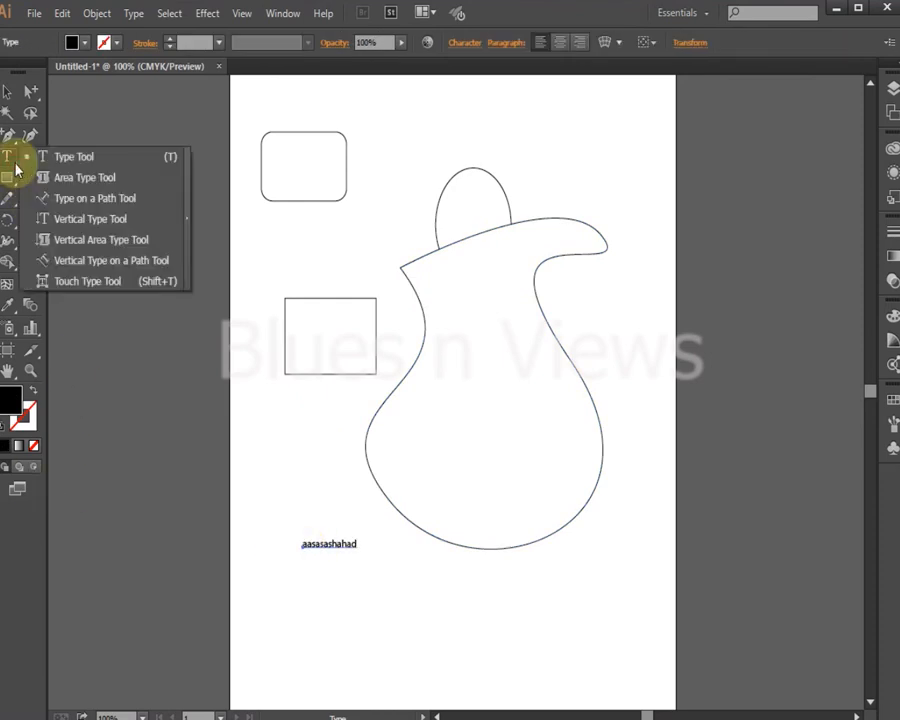
left_click(84, 176)
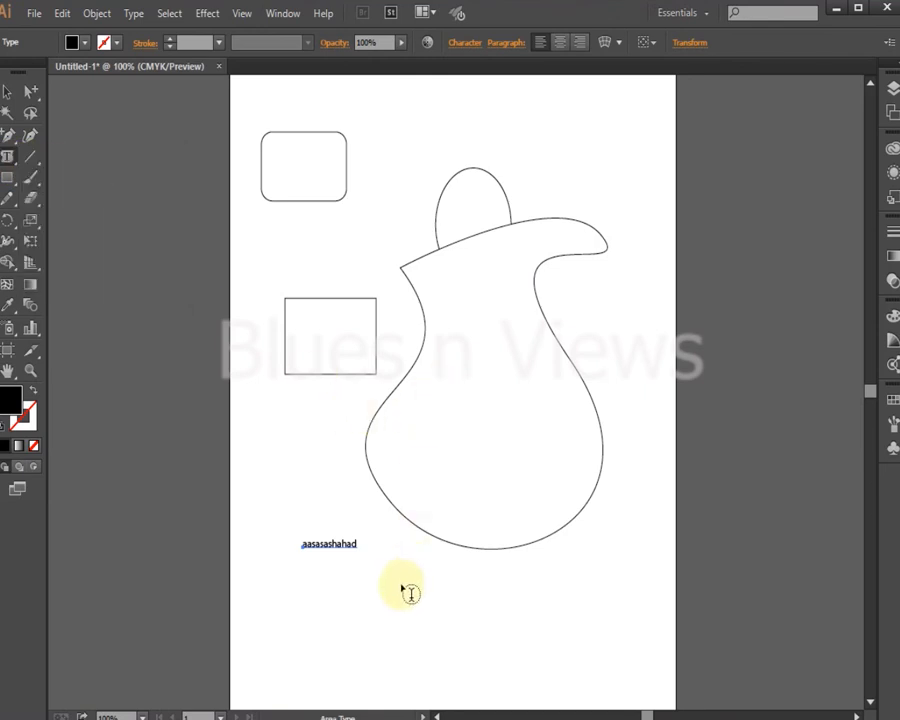
left_click(410, 590)
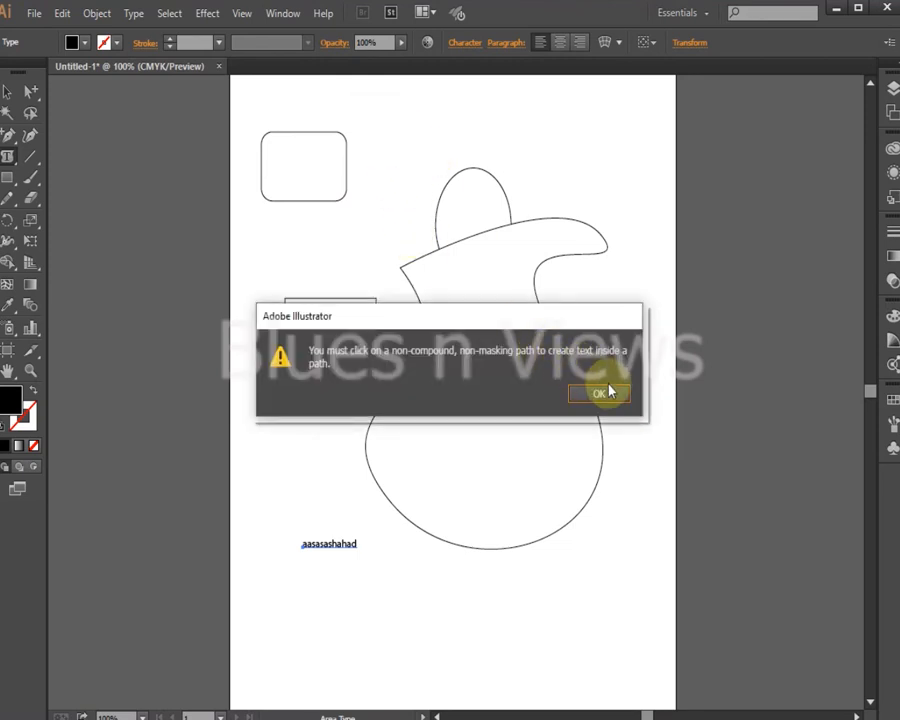
left_click(598, 390)
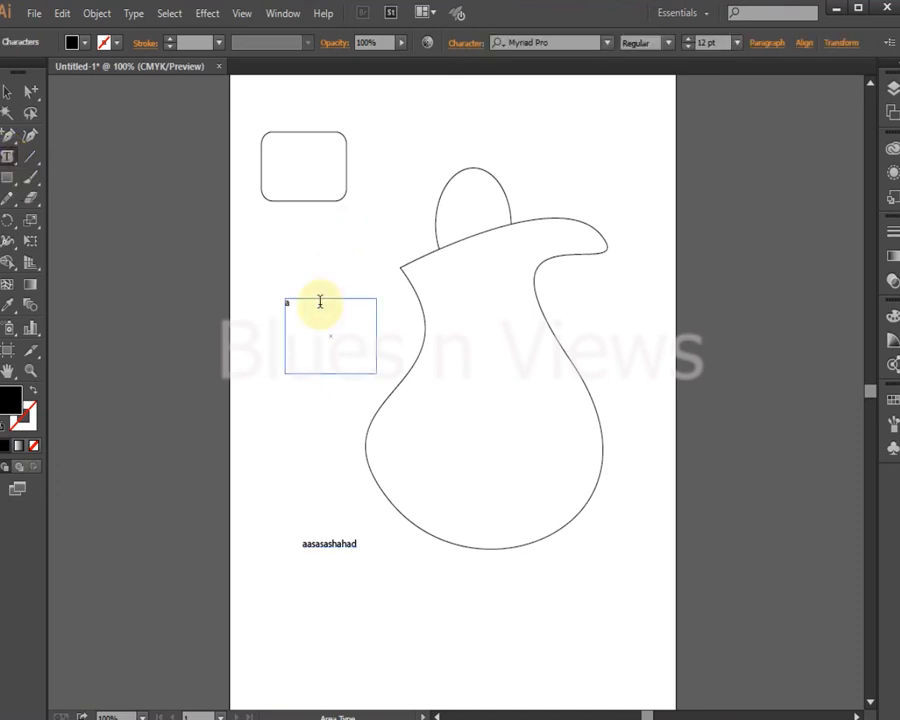
Fill the rectangle with text 'adsadsadsadsadwadsadf' and choose the Type on a Path Tool
type("adsadsadsadsadwadsadfsdsadsadsadsasdsadsadsadsadsadsadsd")
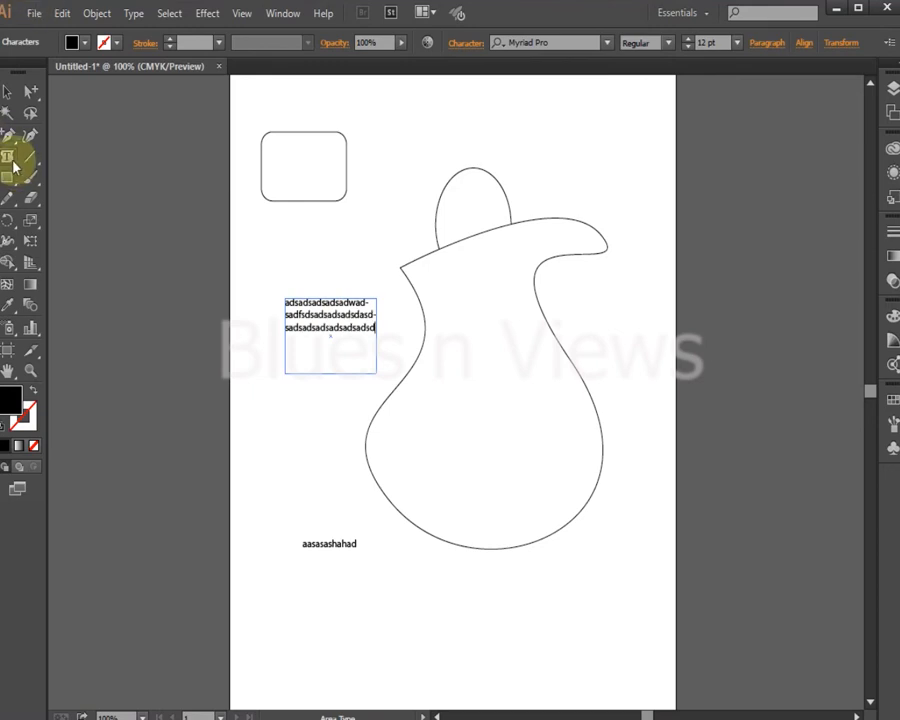
left_click(14, 156)
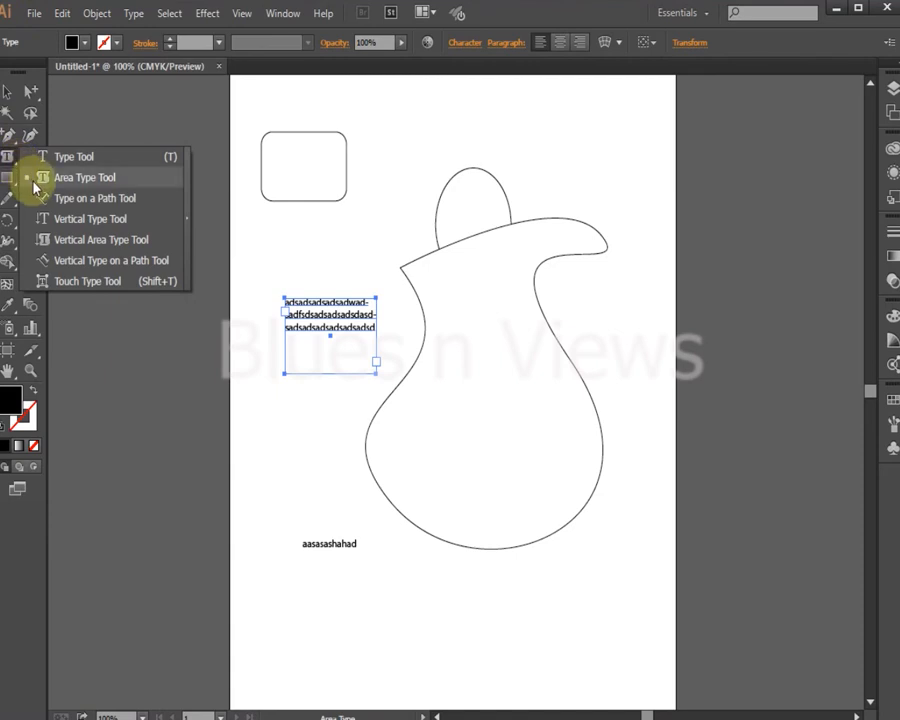
left_click(94, 198)
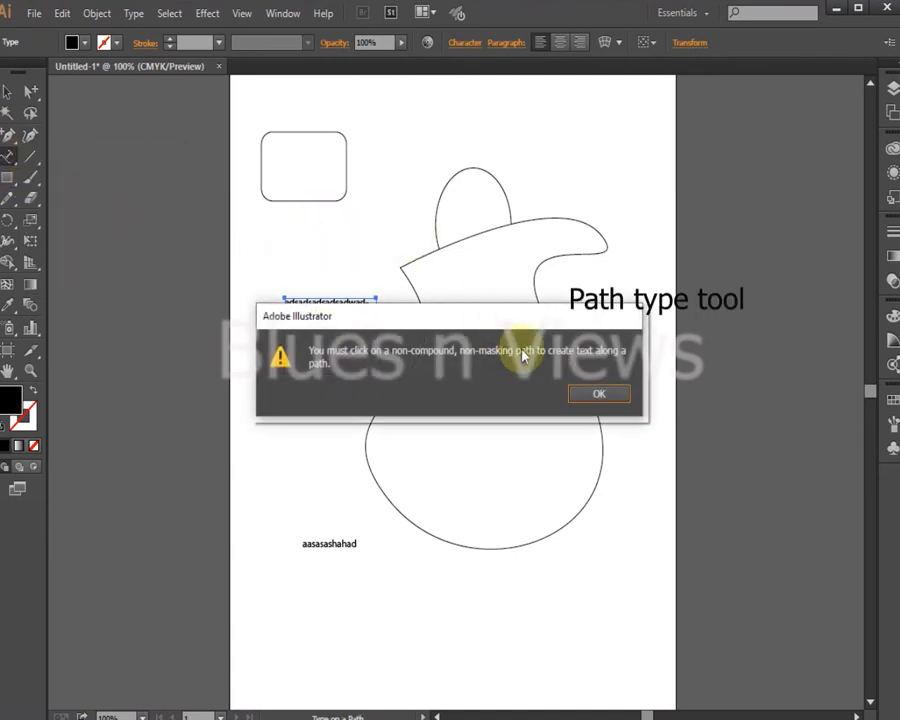
Dismiss the path-text warning and choose the Vertical Type Tool
left_click(598, 392)
type("aasasasdsadsadsadsafsadsadsadsaspespespespespesadsadsadsadsadsadsadsadsadsadsad")
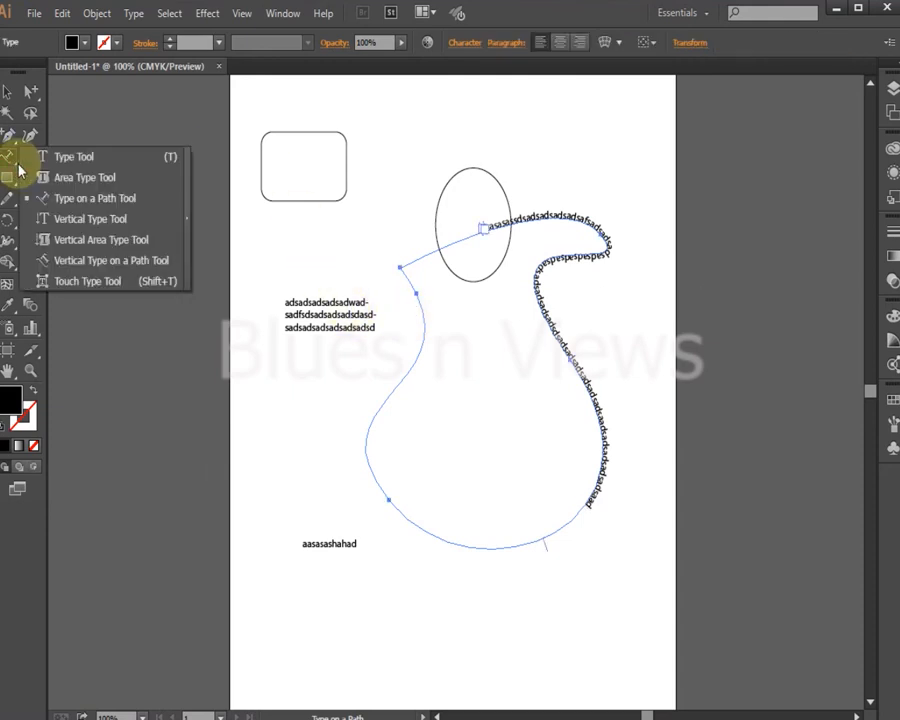
mouse_move(96, 218)
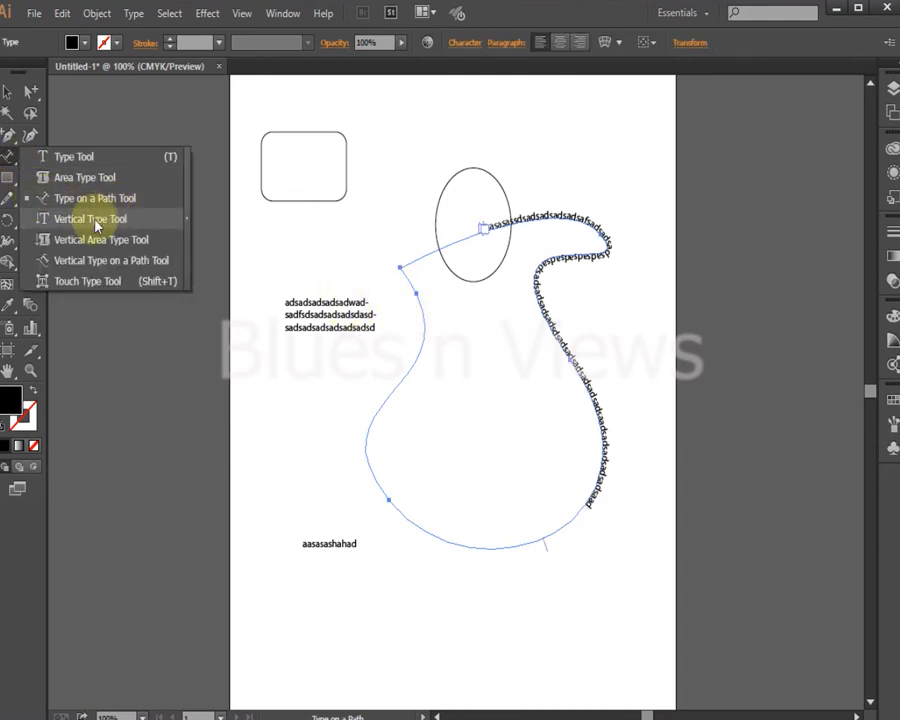
left_click(90, 218)
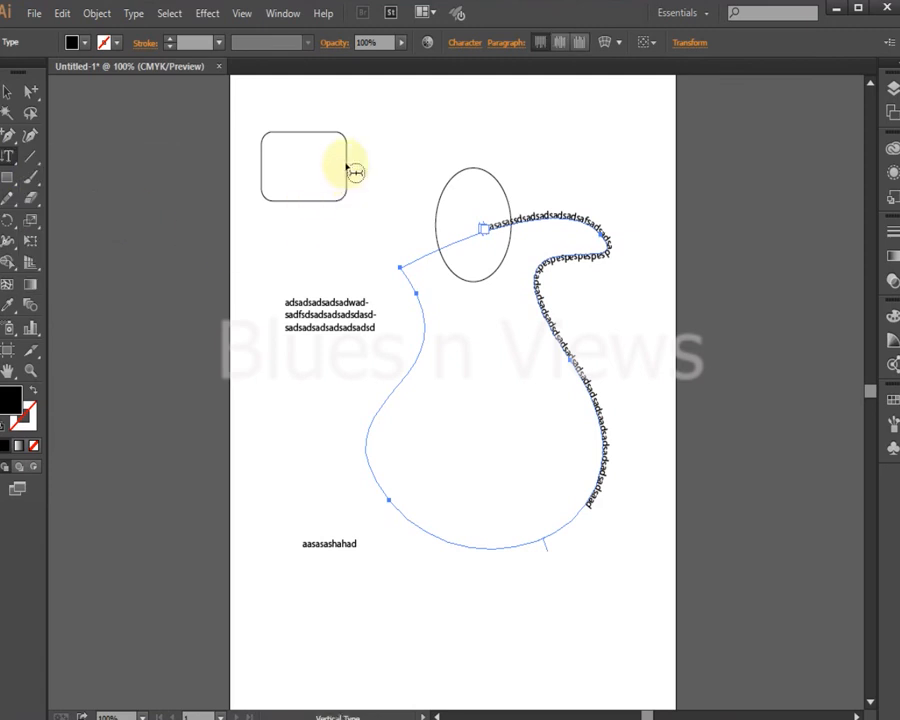
Start vertical text in the rounded rectangle, try Vertical Area Type and dismiss the warning
left_click(304, 166)
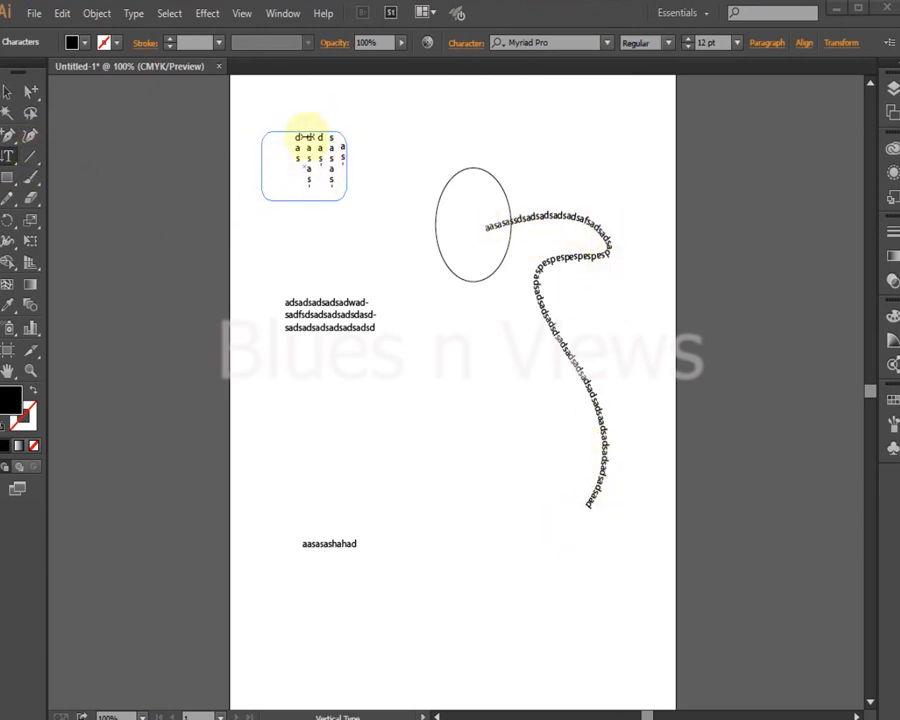
left_click(10, 156)
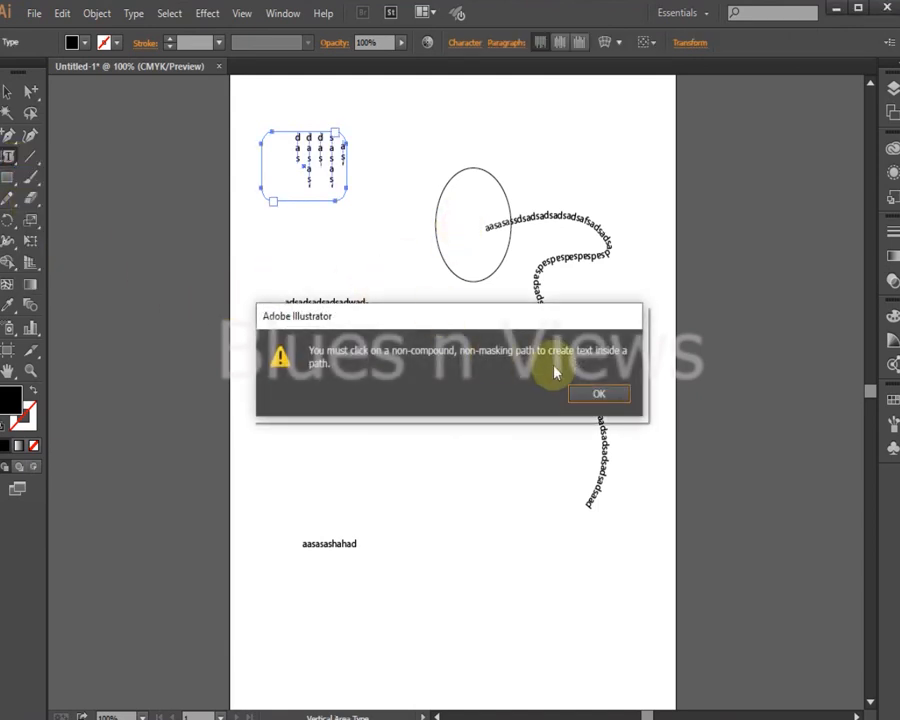
mouse_move(532, 408)
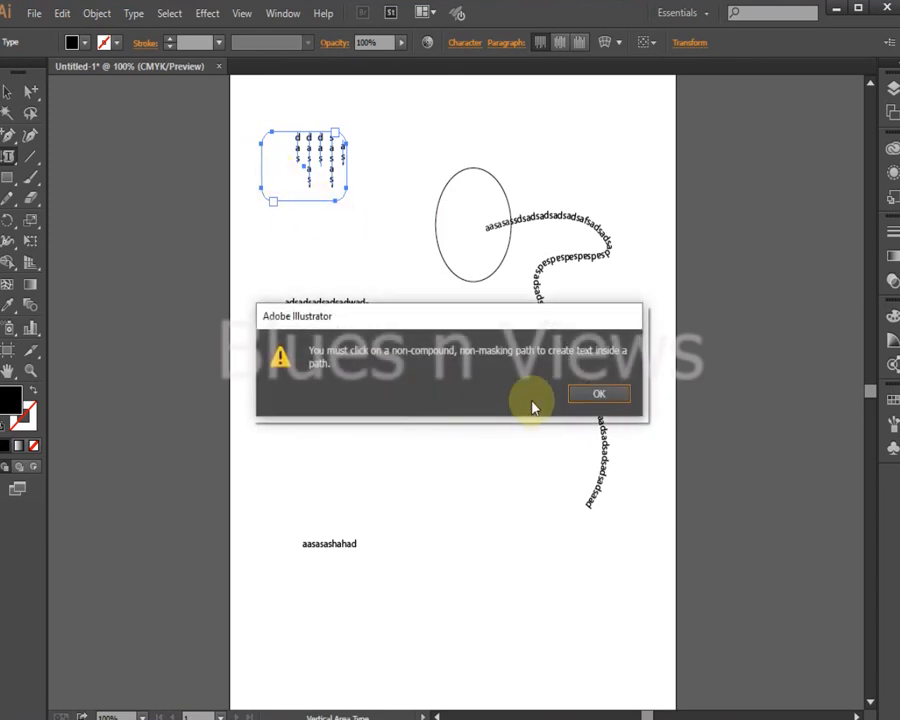
left_click(598, 392)
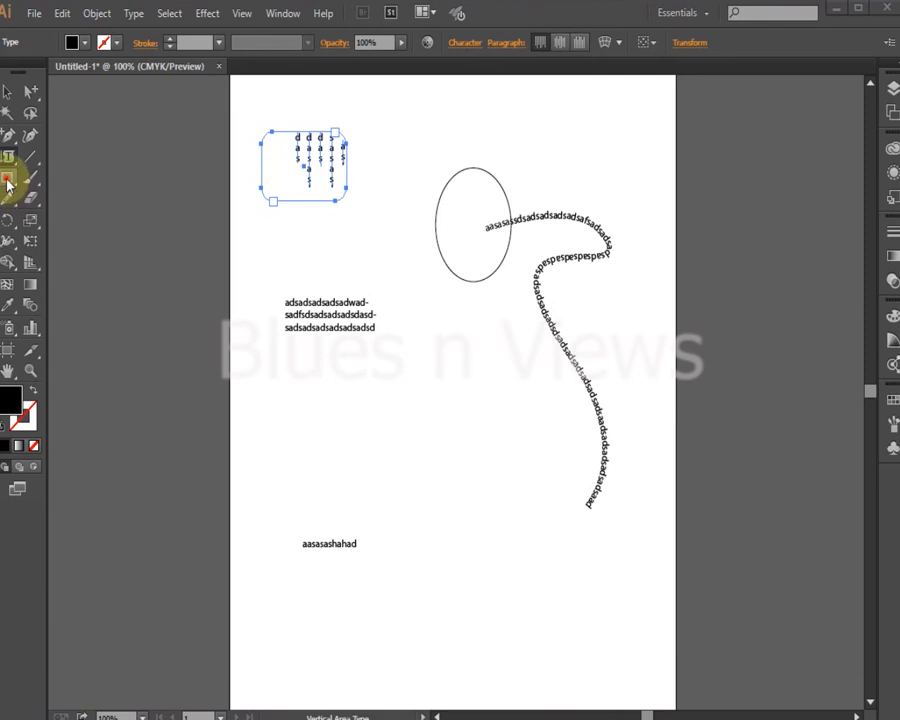
Draw a rectangle below the paragraph and place vertical text inside it
left_click_drag(296, 384, 472, 490)
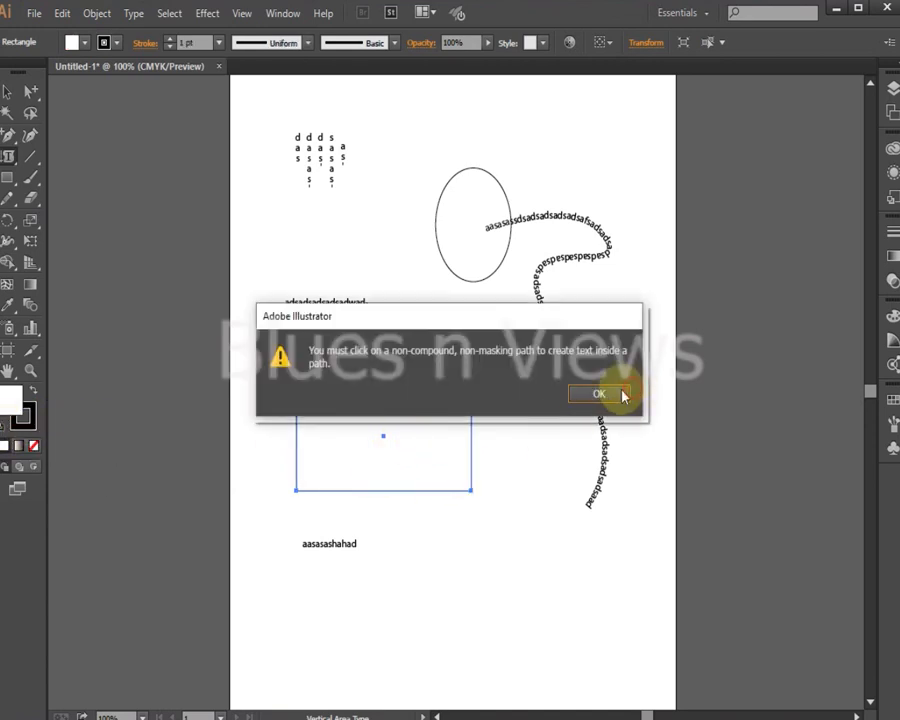
left_click(598, 392)
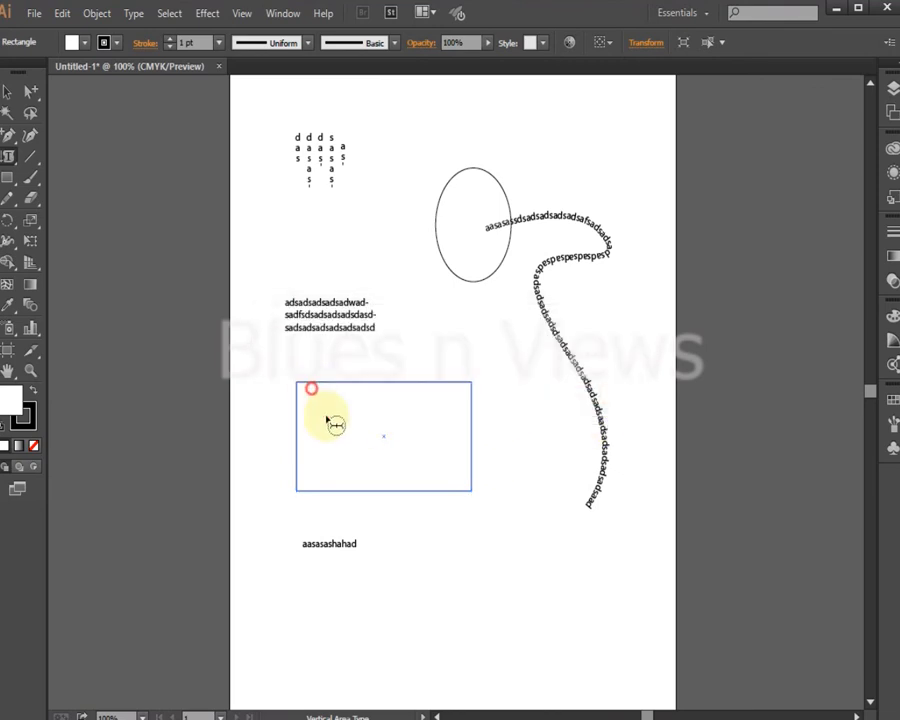
left_click(336, 430)
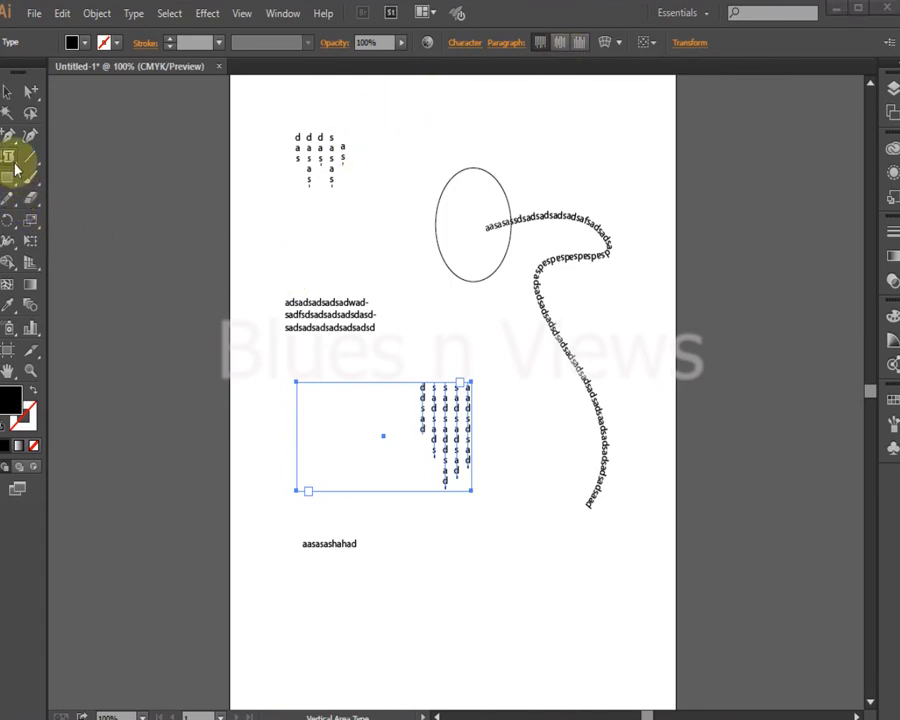
mouse_move(42, 208)
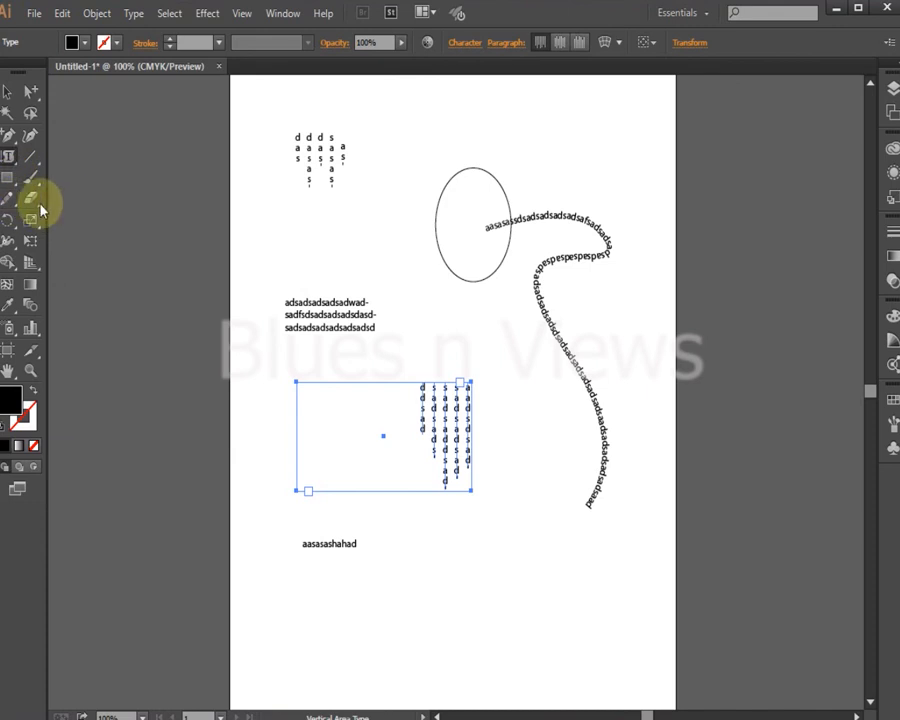
left_click(8, 188)
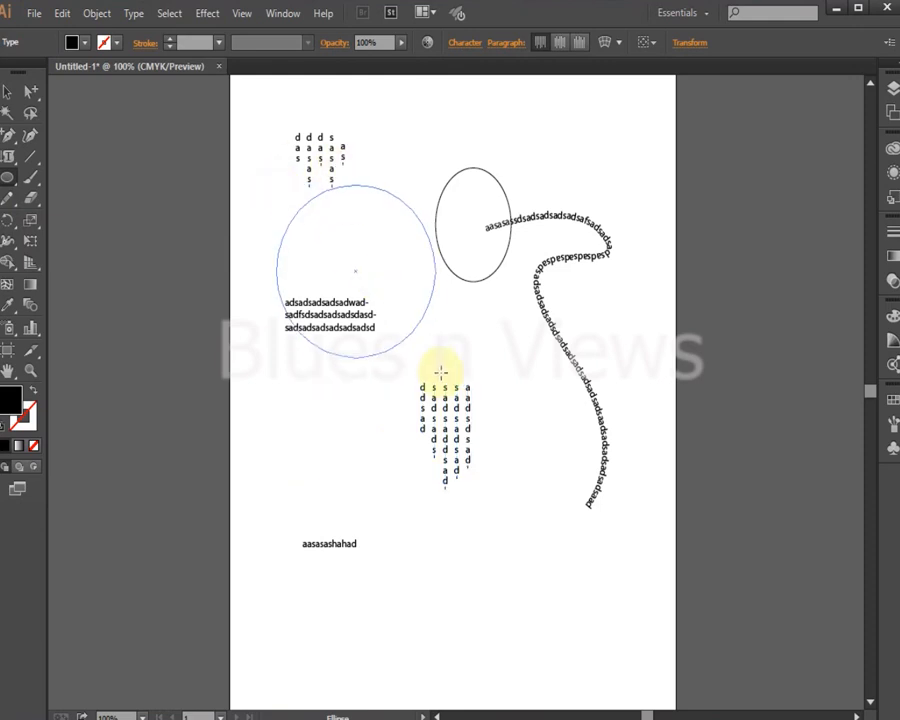
Place an ellipse on the page and reveal the basic shape tools group
left_click(356, 278)
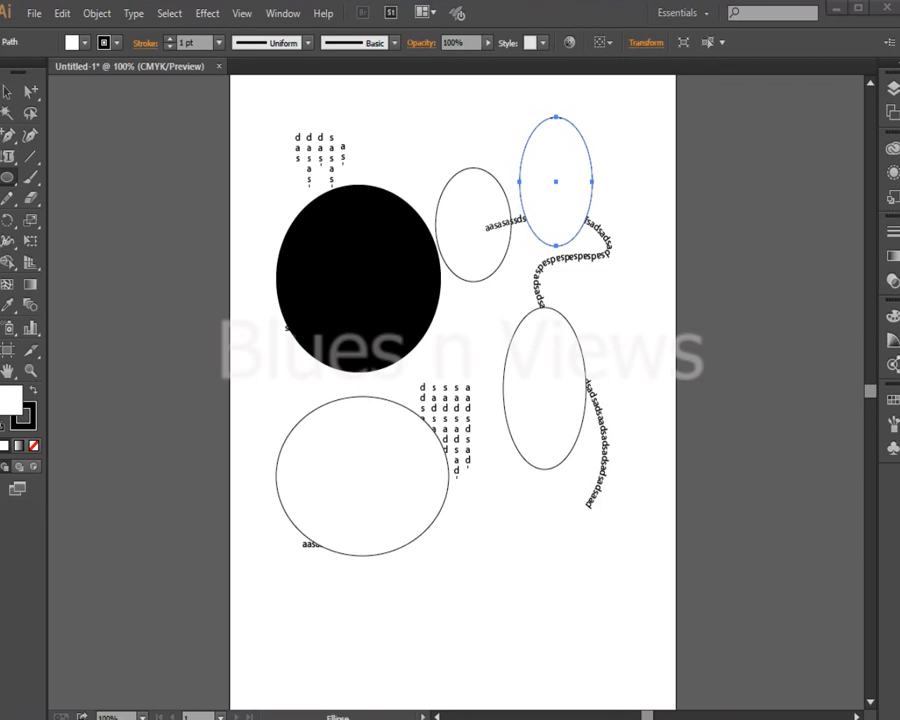
left_click(8, 176)
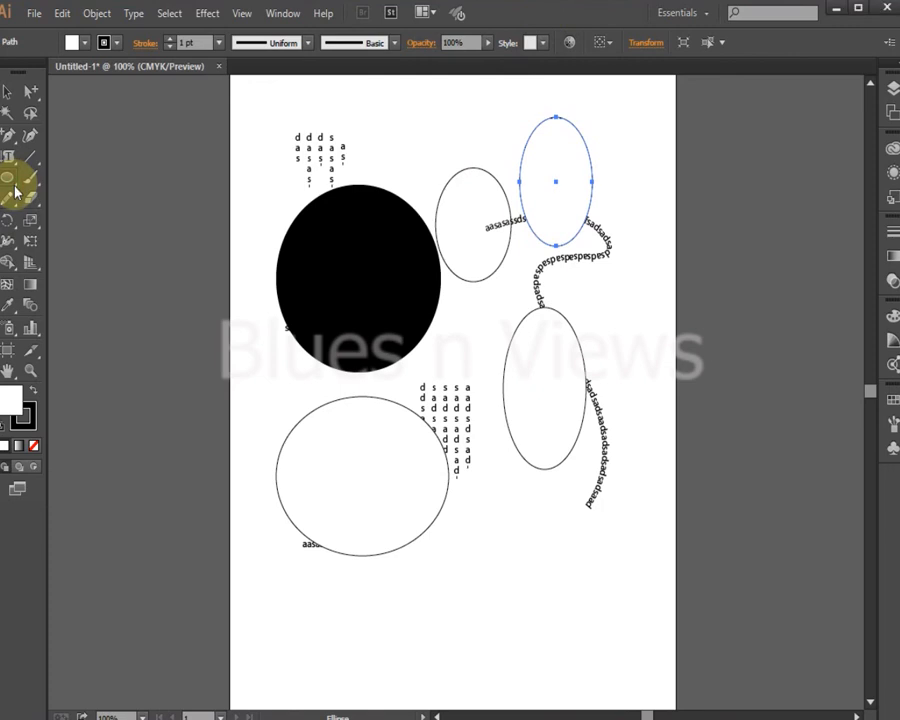
left_click(16, 192)
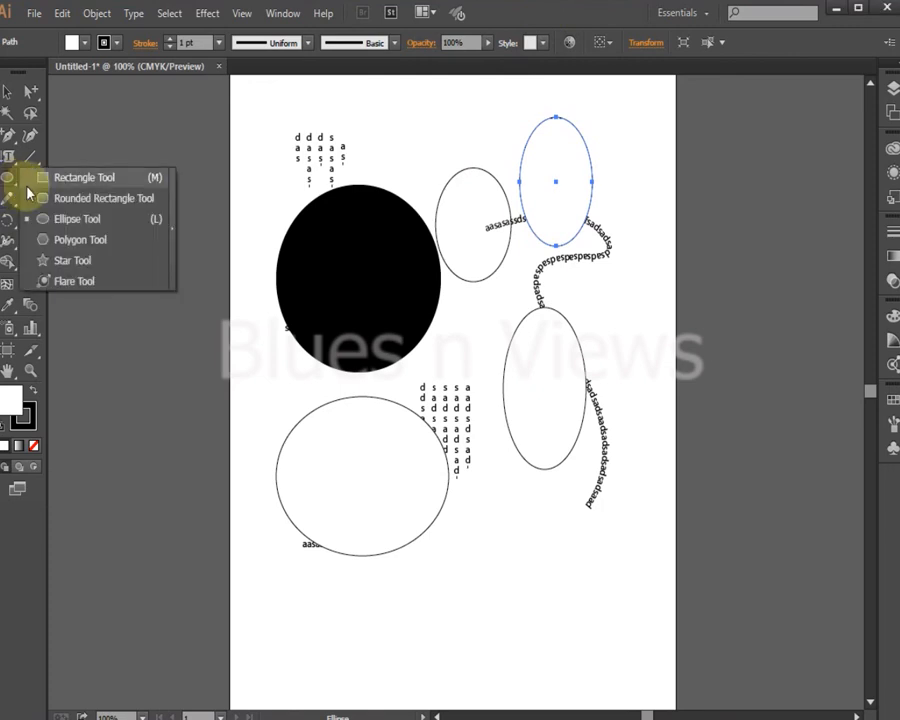
mouse_move(80, 240)
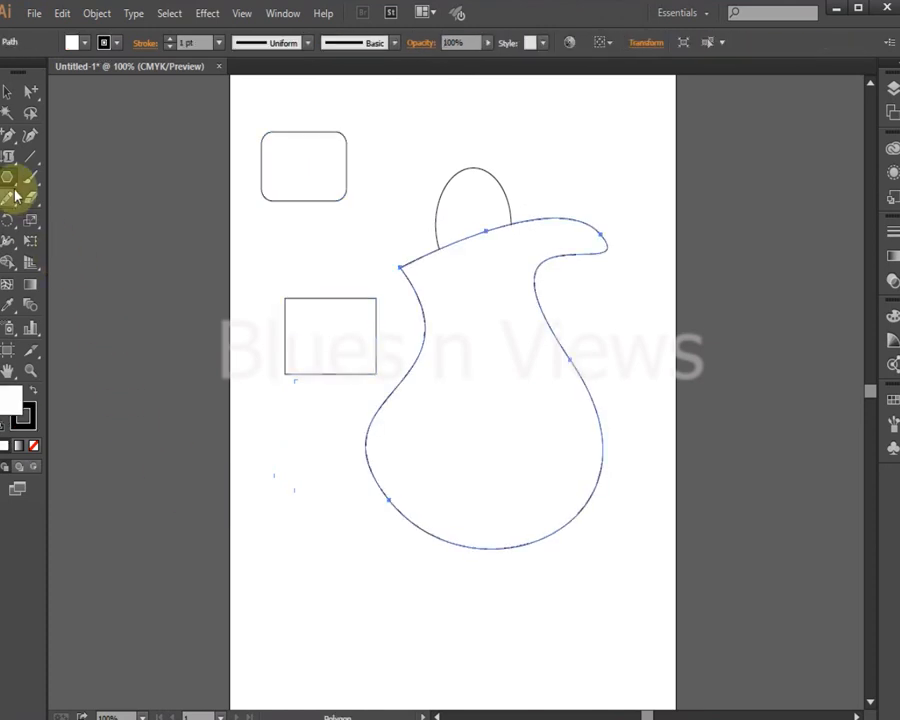
Pick the Star Tool from the shape tools, then return to the Selection Tool
left_click(14, 178)
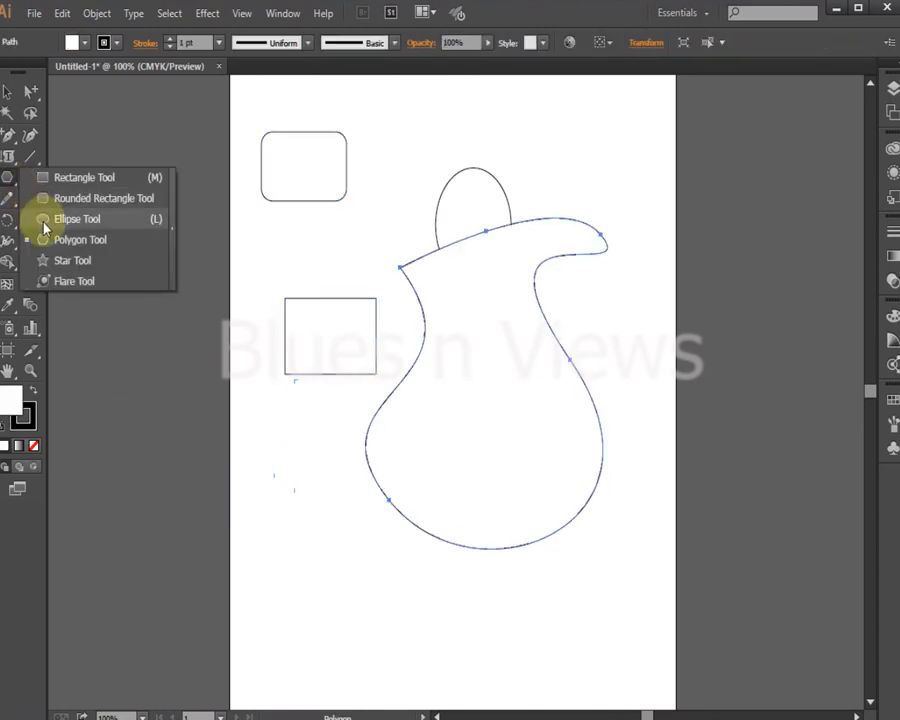
mouse_move(100, 198)
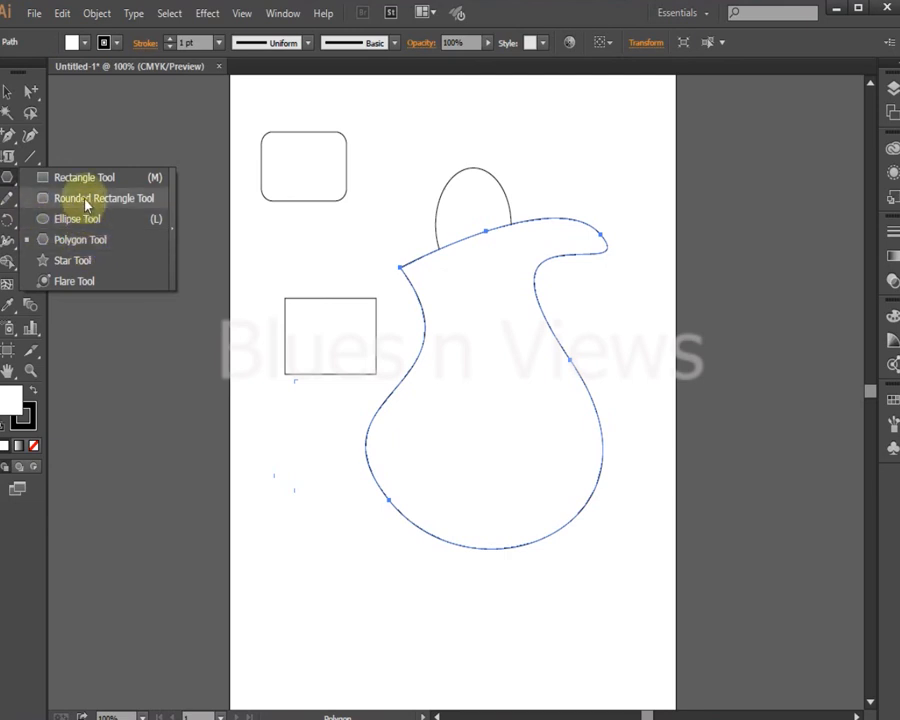
mouse_move(84, 176)
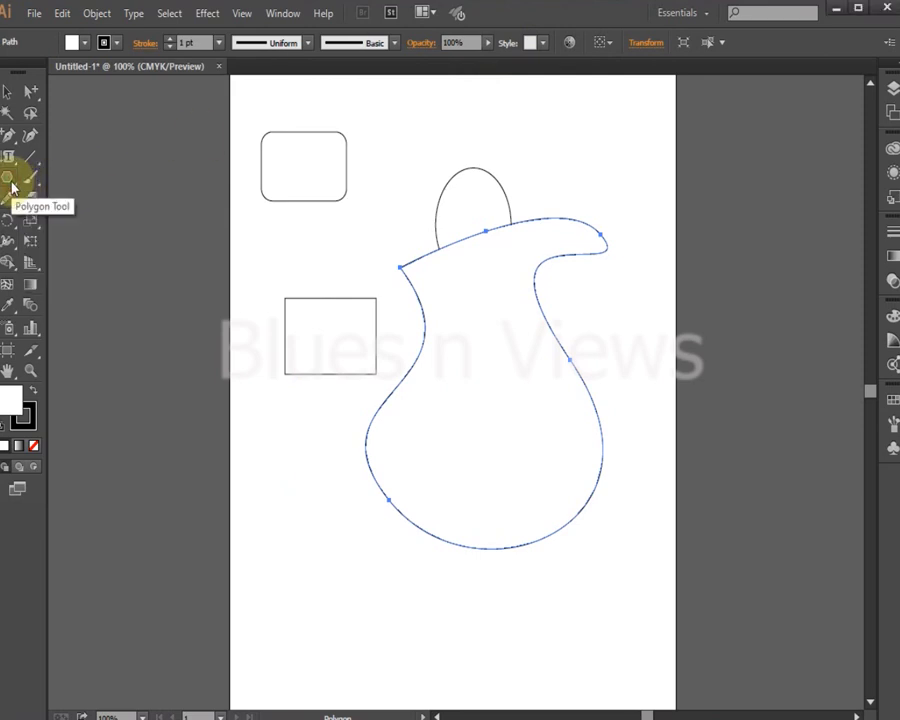
mouse_move(30, 212)
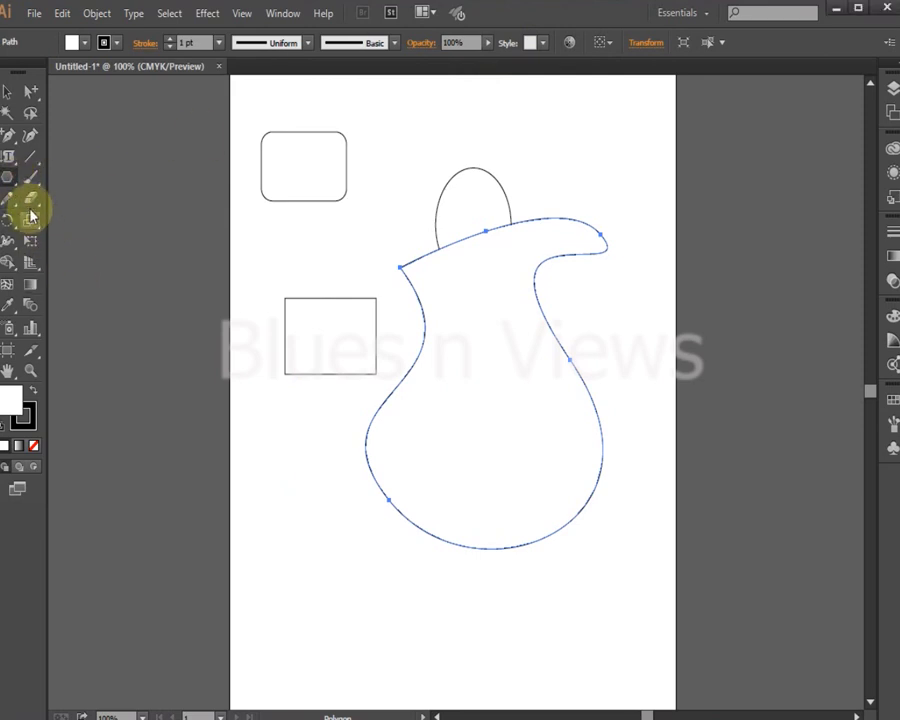
left_click(30, 216)
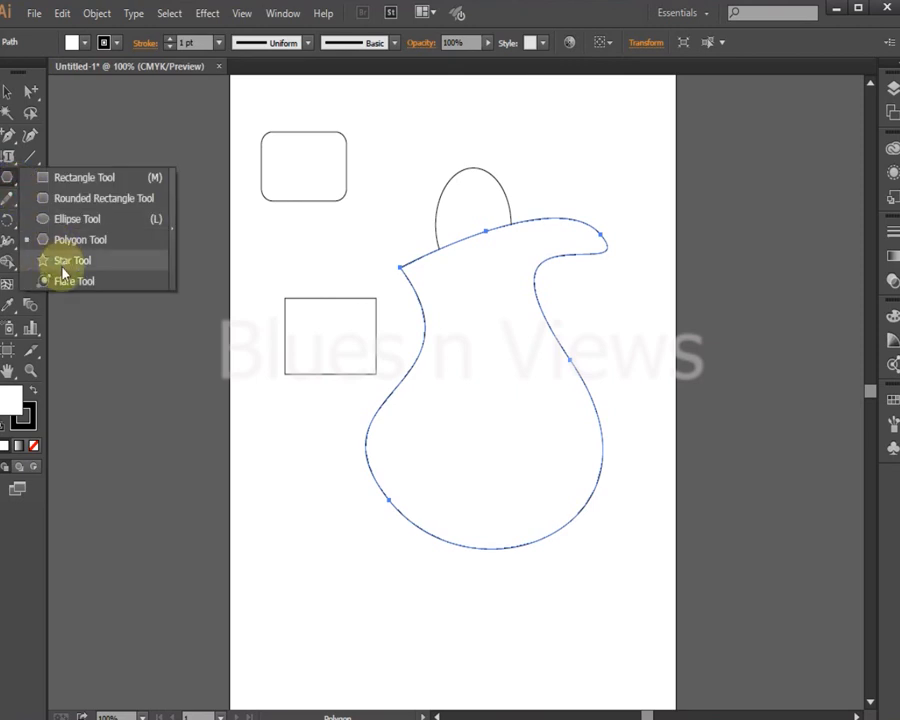
left_click(72, 260)
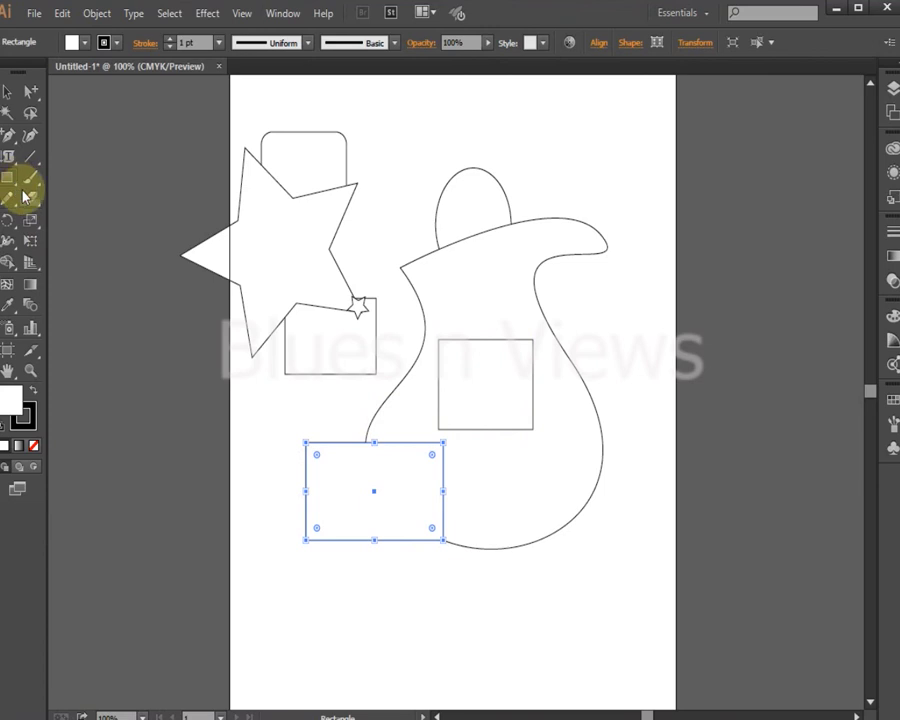
left_click(20, 190)
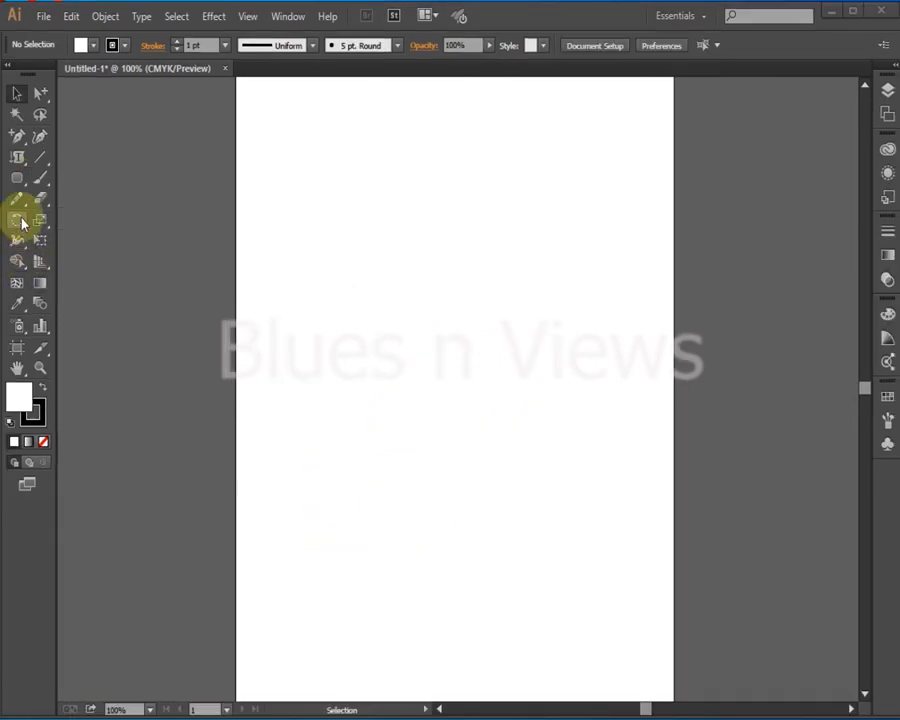
Draw two rounded rectangles side by side on the empty page
left_click_drag(284, 160, 420, 290)
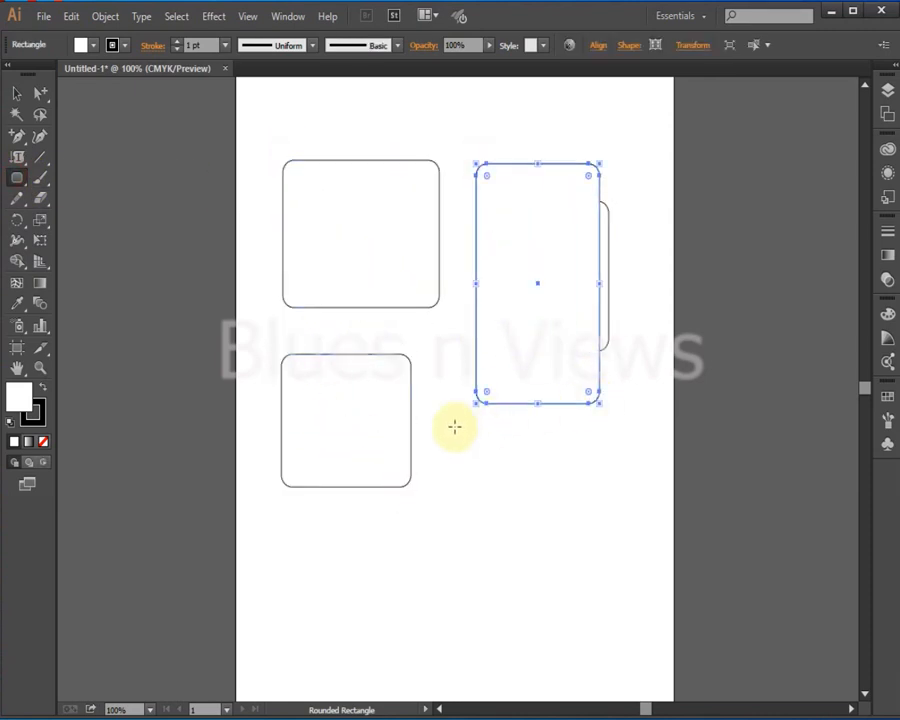
left_click_drag(536, 284, 496, 418)
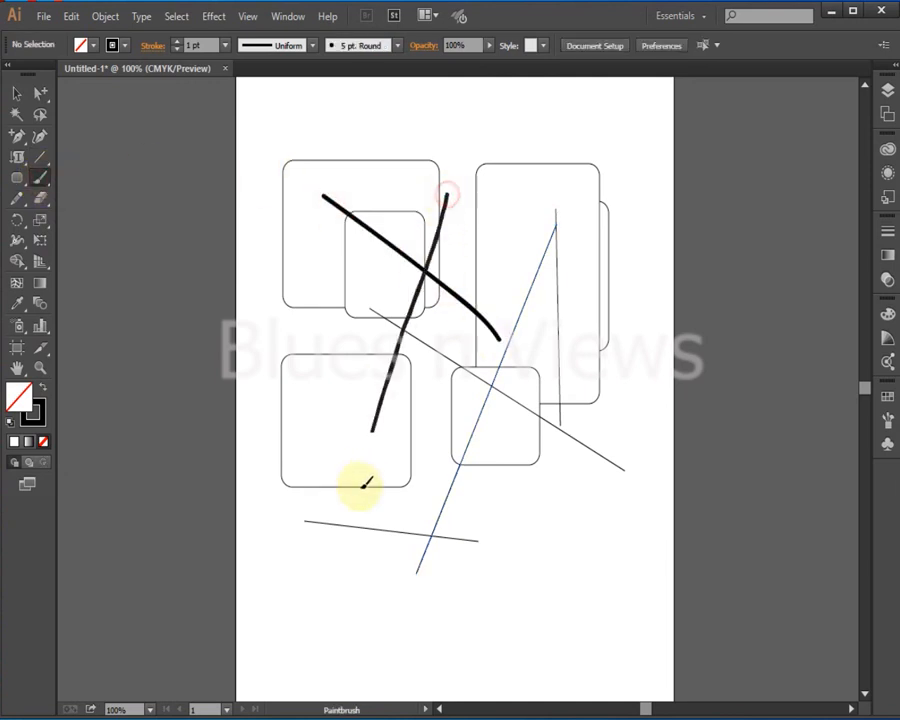
Paint thick freehand brush scribbles across the rounded rectangles and lines
left_click_drag(360, 486, 540, 380)
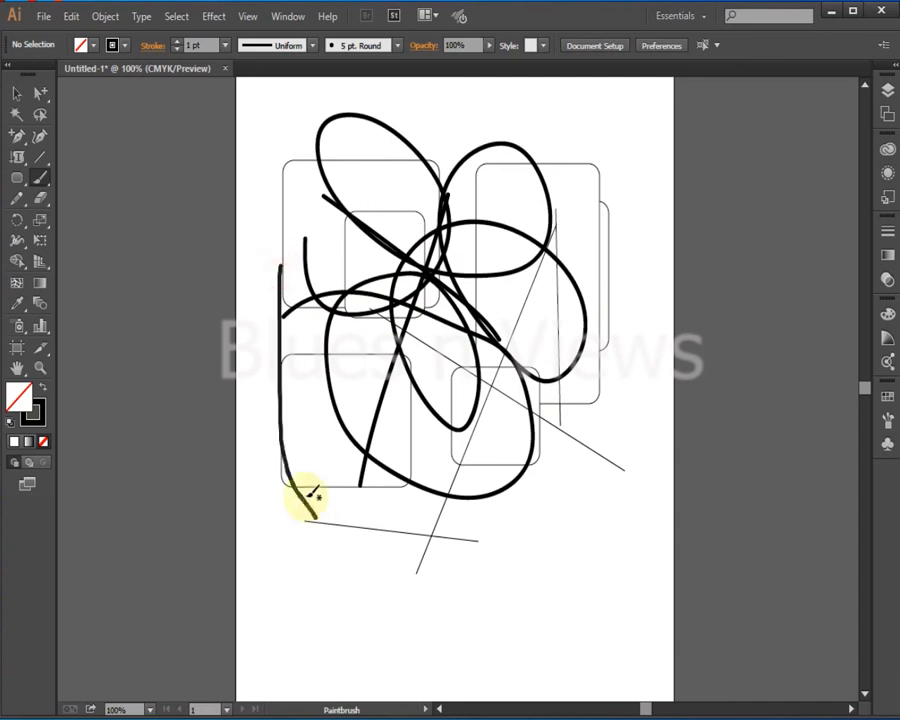
left_click_drag(310, 500, 644, 414)
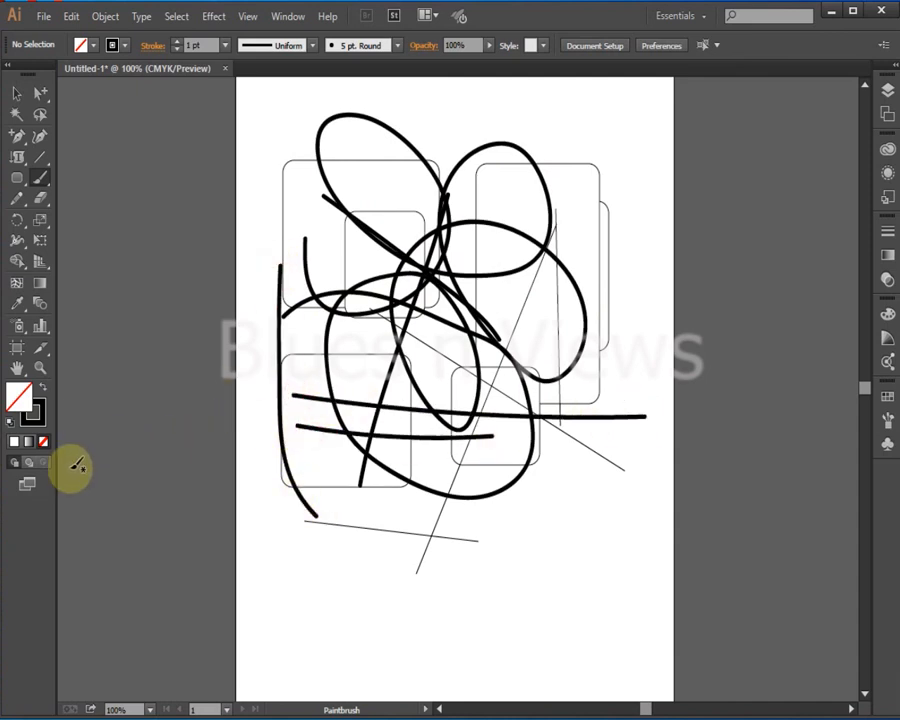
mouse_move(550, 4)
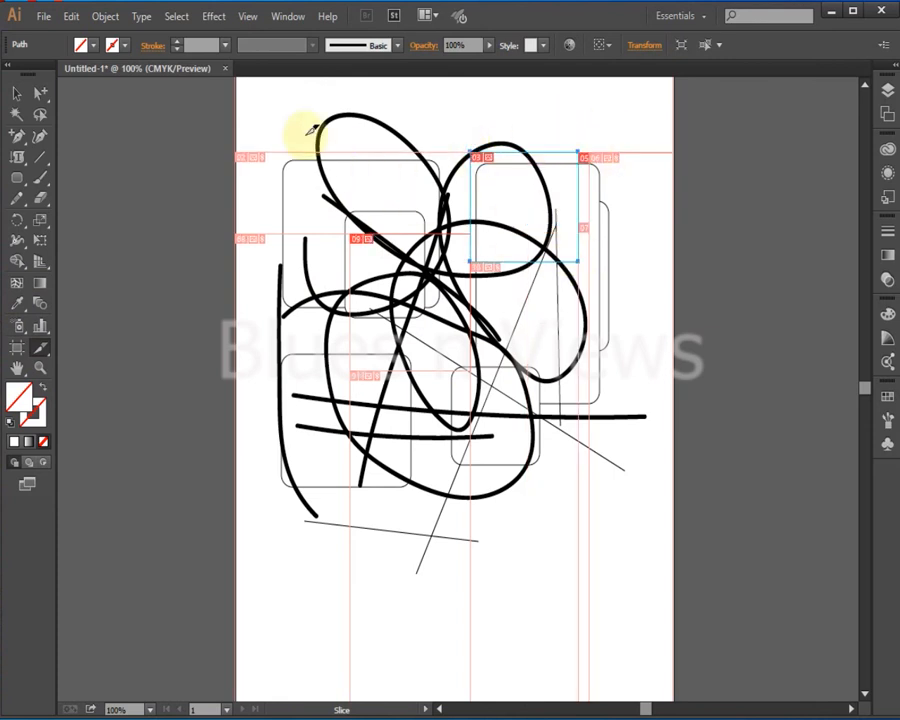
Add a 'Lecture 1 end' text label near the bottom of the sliced artwork
type("Lecture 1 end")
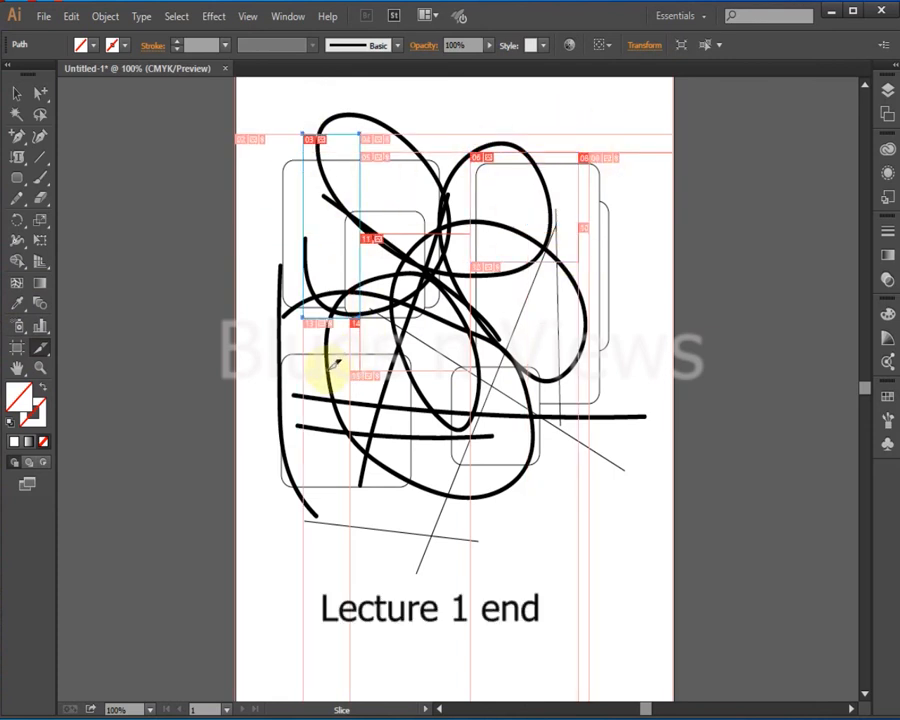